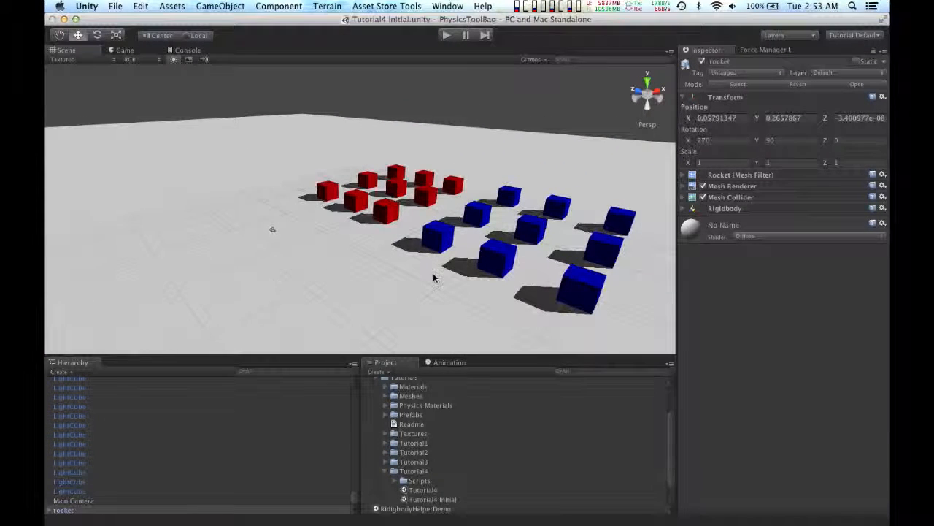
Attach a Rigidbody Helper to the rocket, showing zero velocity, angular velocity and center of mass
scroll("down", 3)
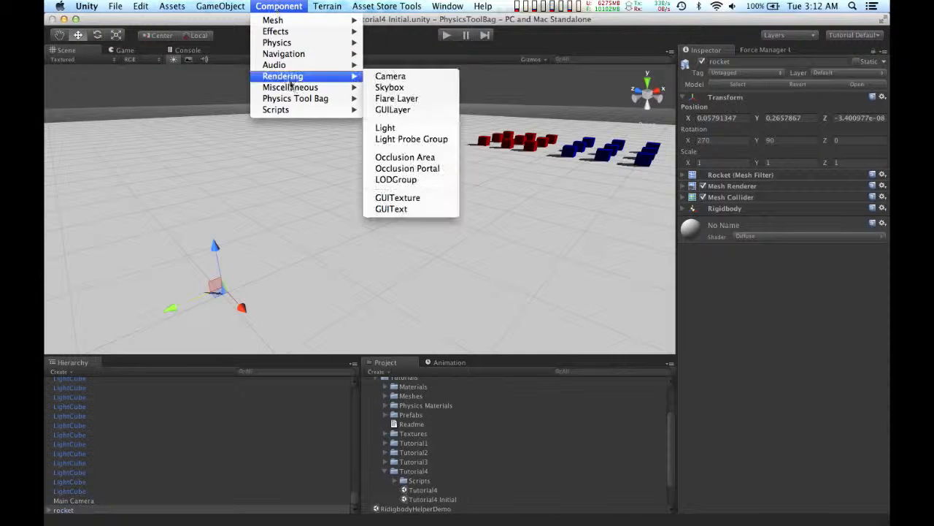
mouse_move(296, 97)
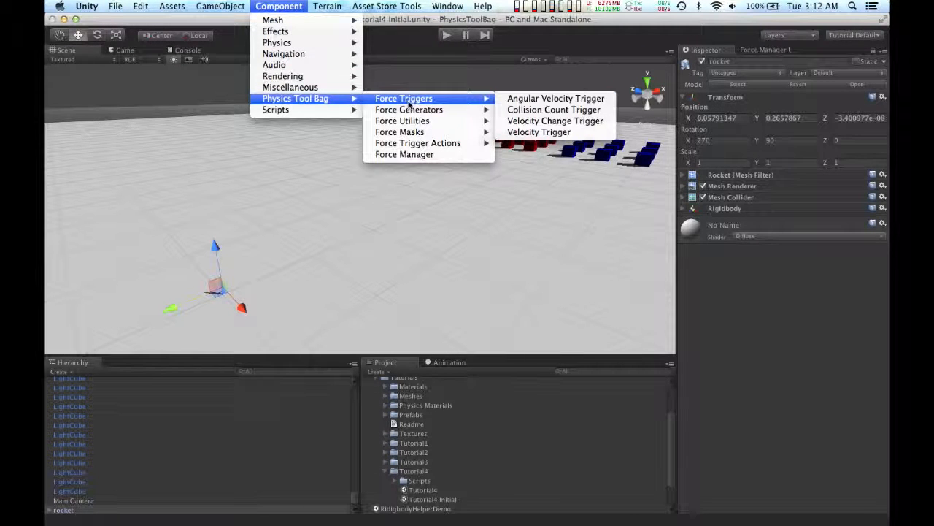
mouse_move(402, 120)
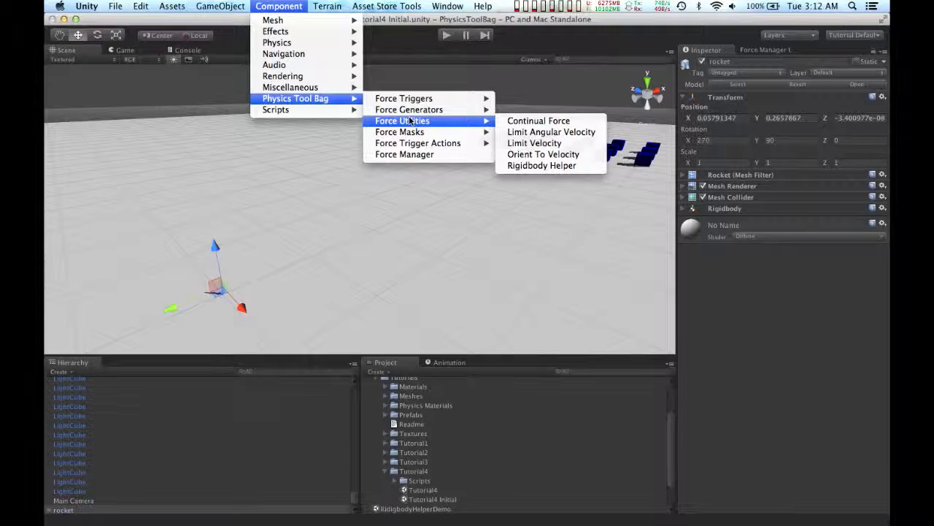
mouse_move(296, 98)
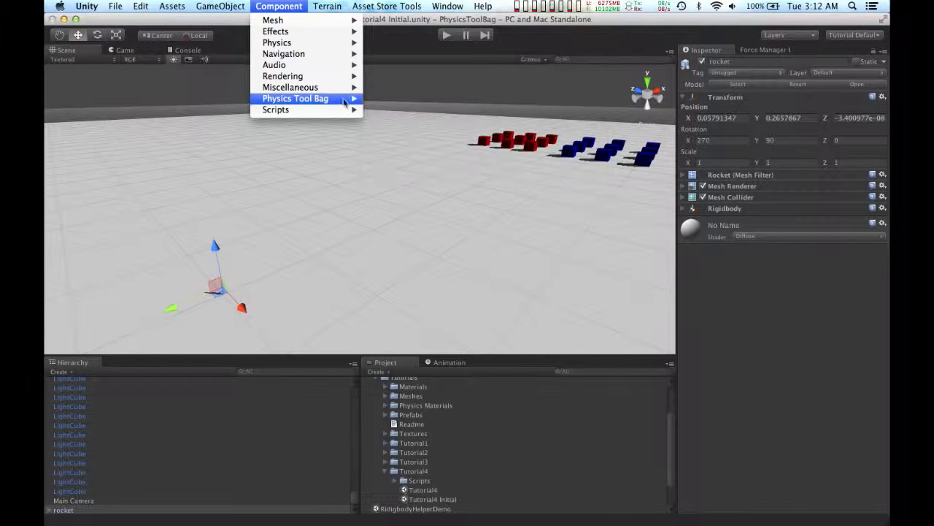
mouse_move(401, 120)
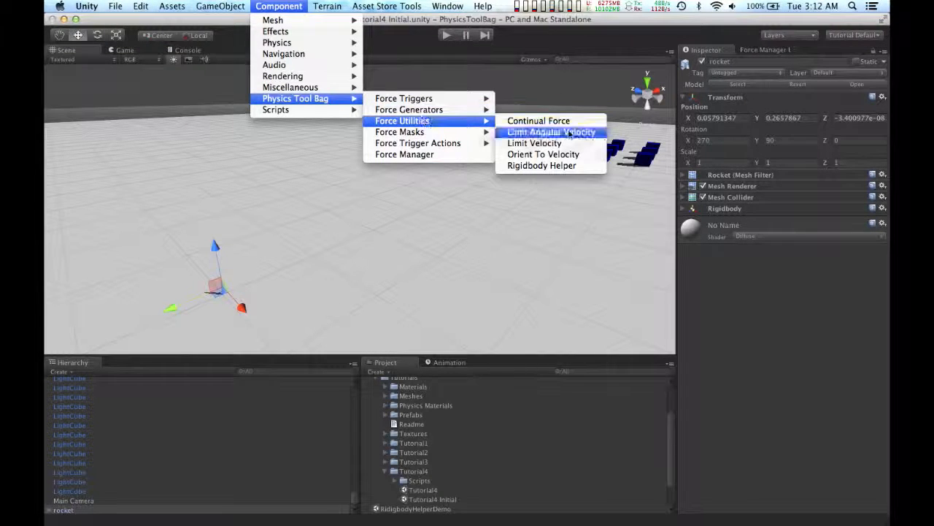
left_click(542, 165)
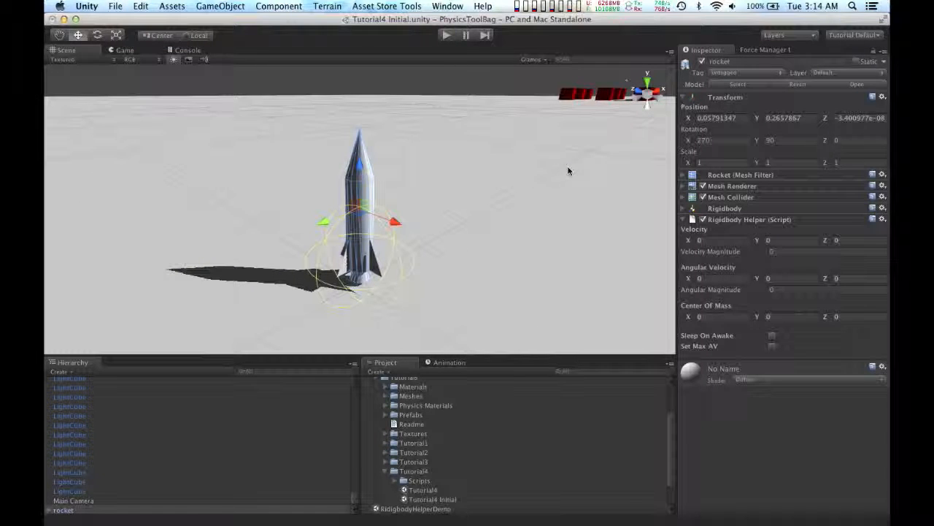
mouse_move(763, 234)
type("-0.42")
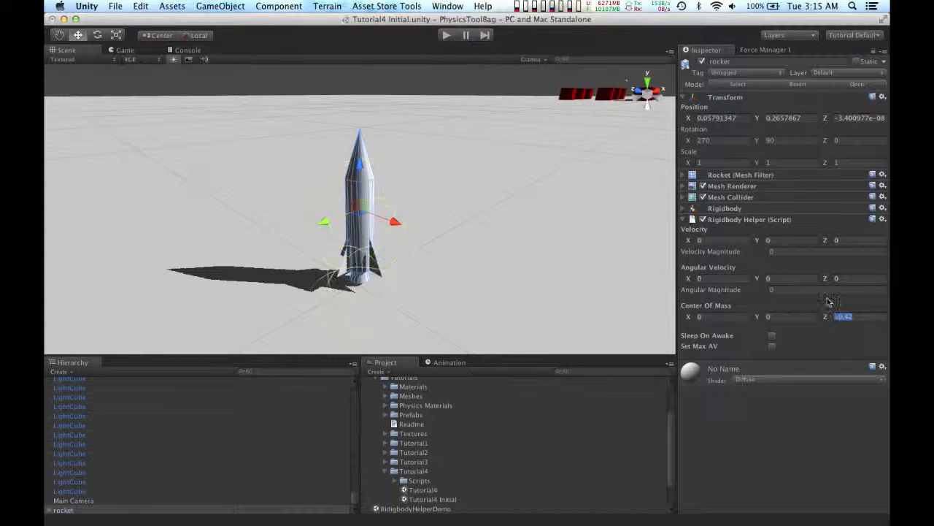
type("0.5")
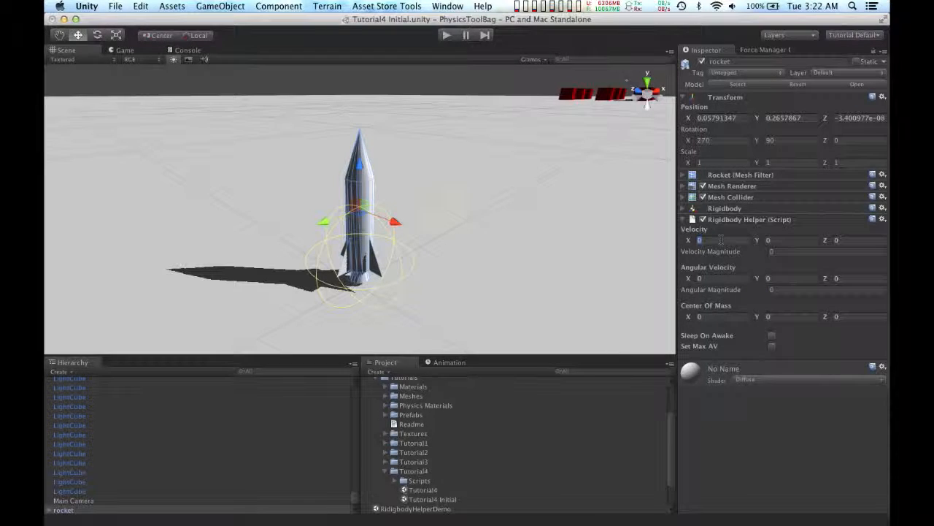
Set the Rigidbody Helper velocity to 22 on X and Y, then test-play once
type("22")
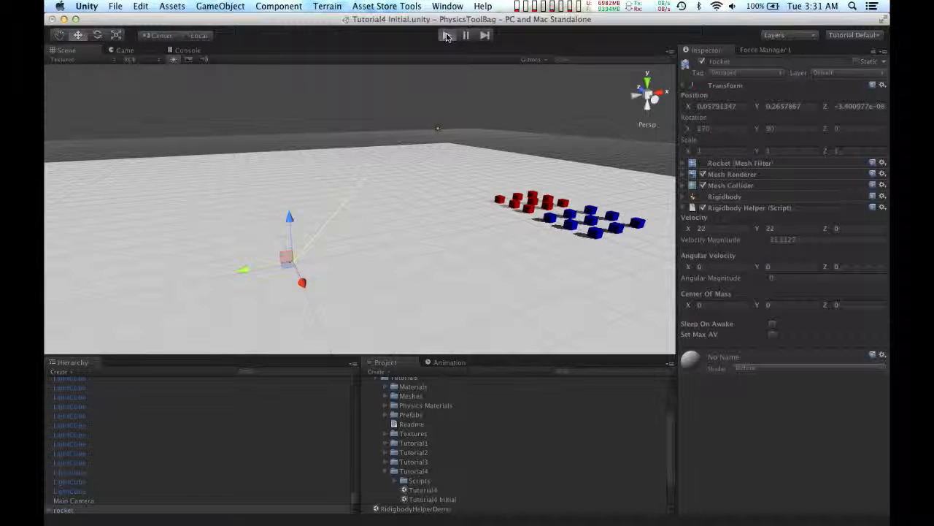
left_click(446, 35)
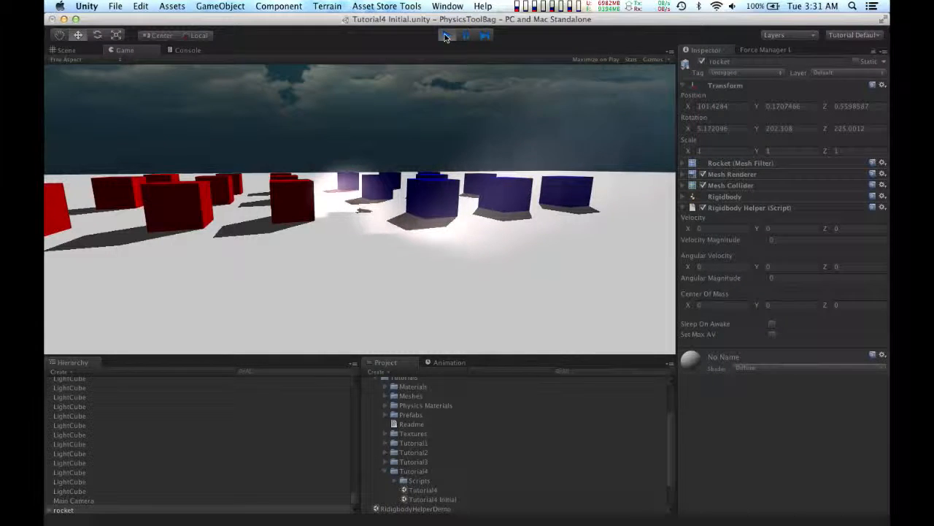
left_click(446, 35)
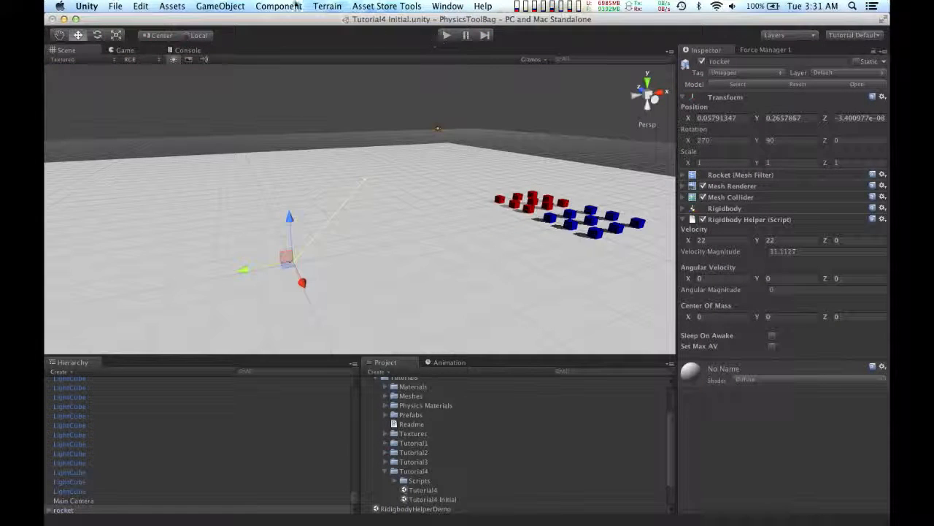
Add Orient To Velocity to the rocket and test-play it tilting along its path
left_click(279, 6)
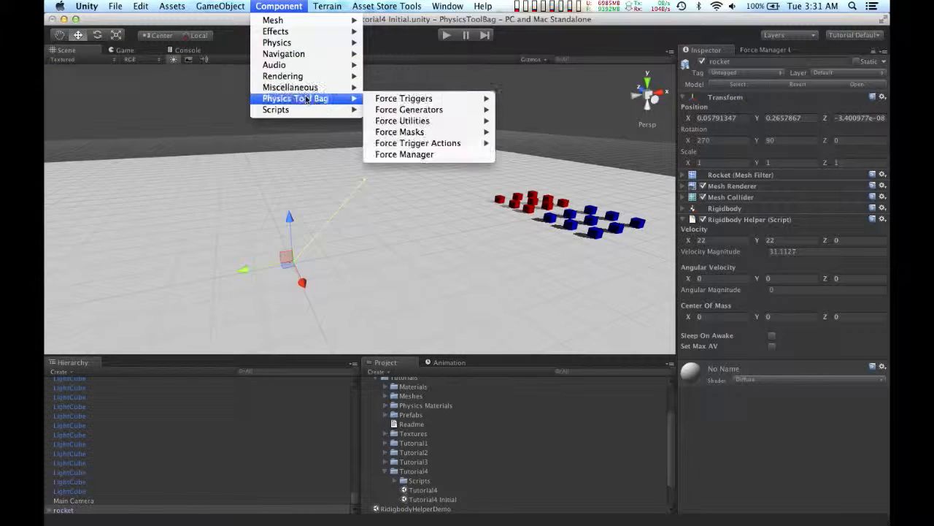
mouse_move(402, 120)
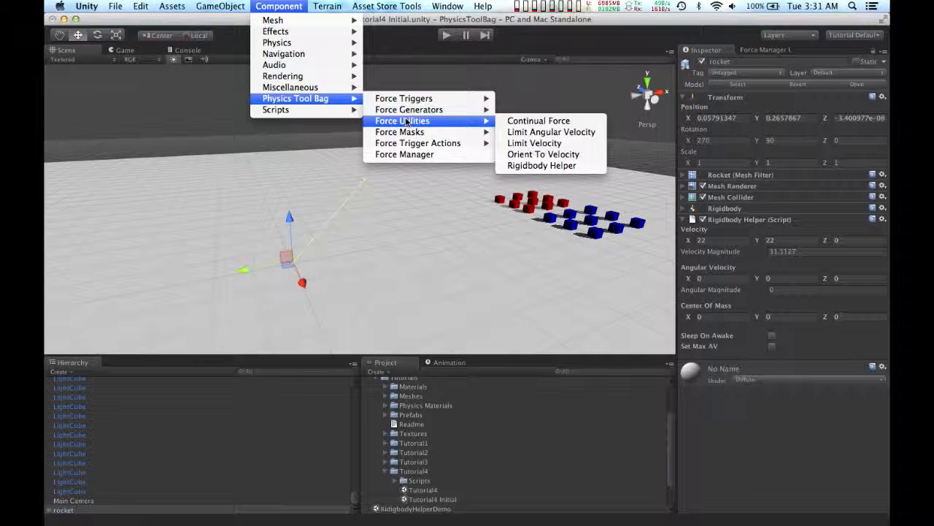
left_click(543, 154)
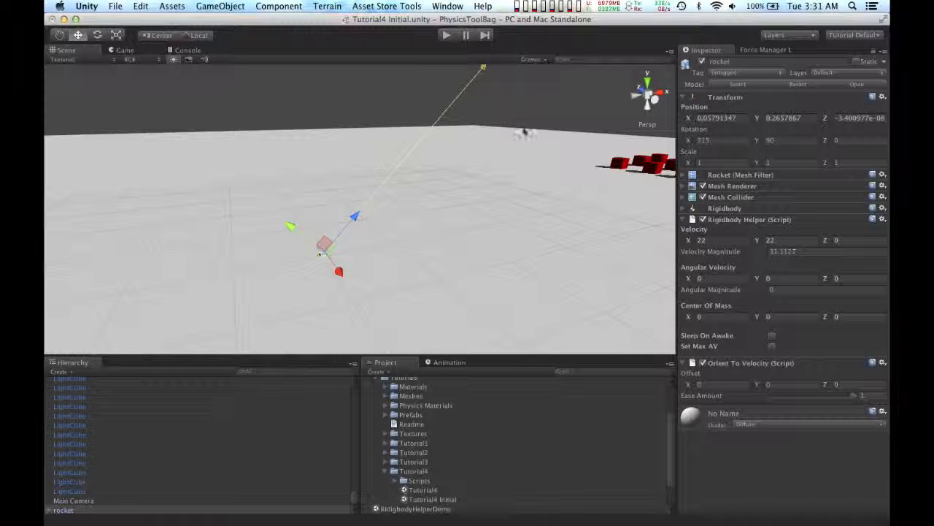
left_click(446, 35)
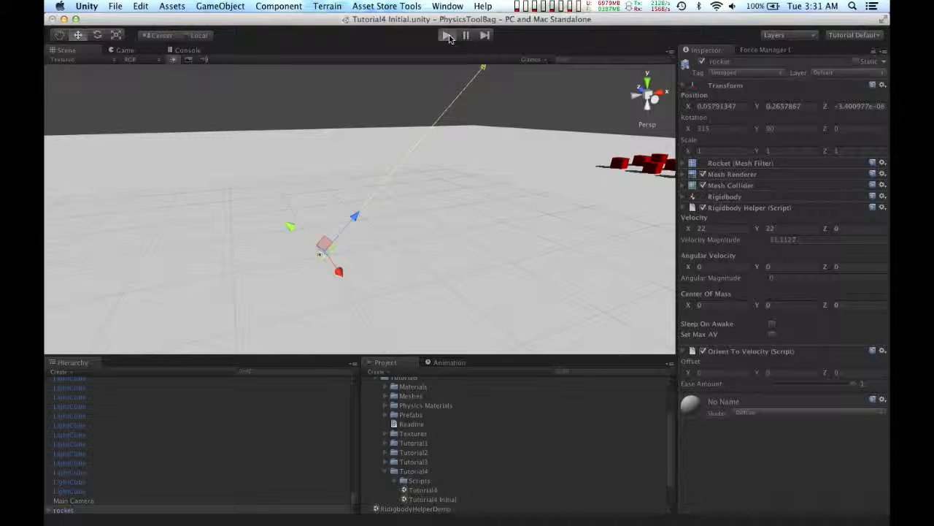
left_click(445, 35)
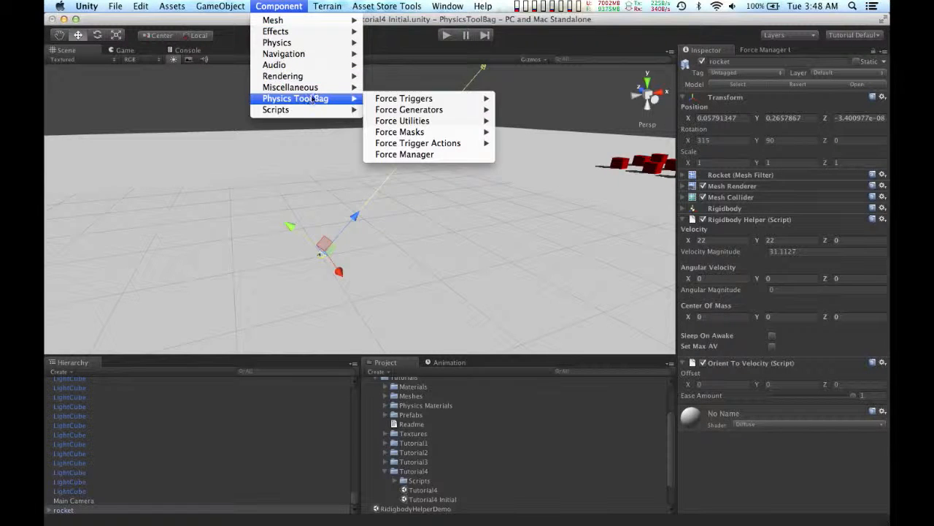
mouse_move(402, 121)
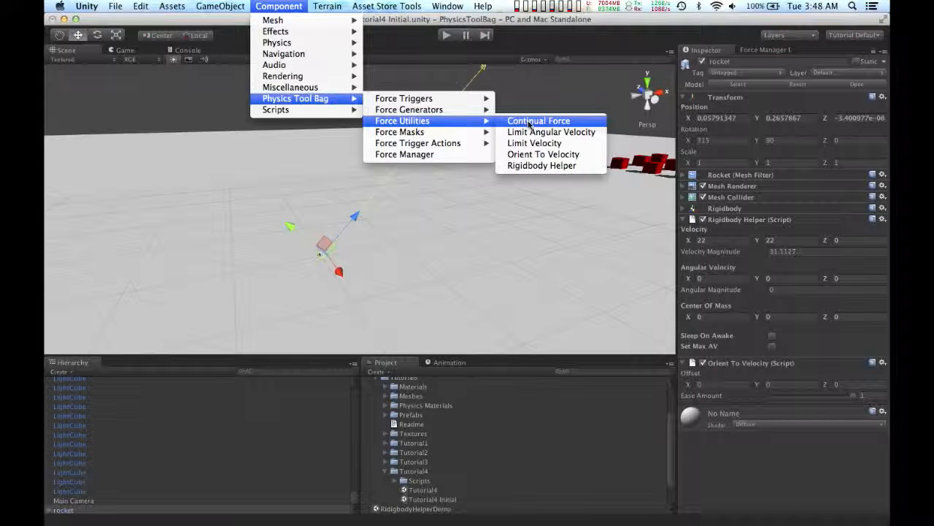
Add a Continual Force to the rocket and enter its relative force and torque values
left_click(539, 120)
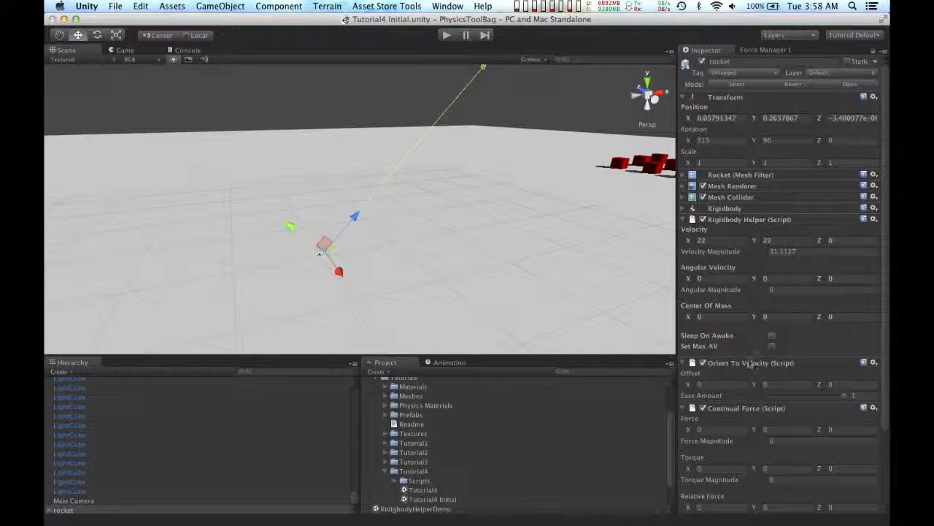
scroll("down", 3)
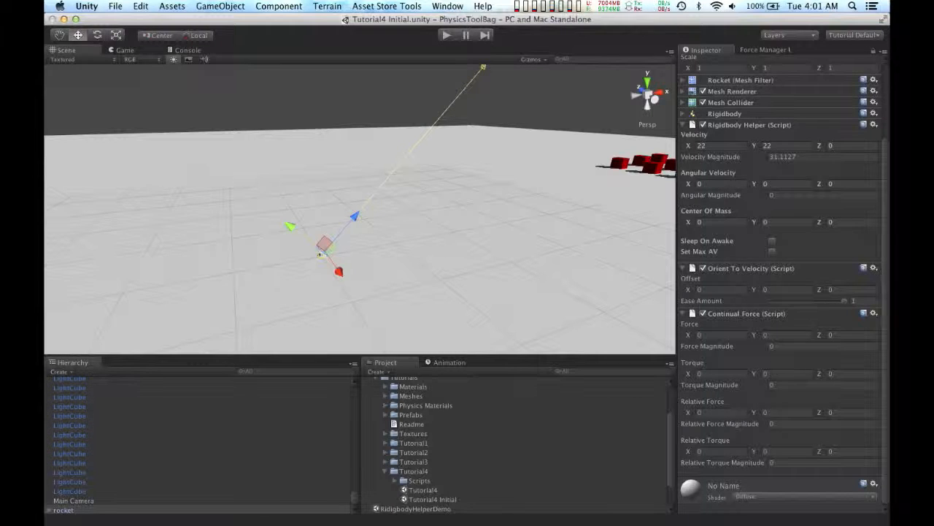
mouse_move(820, 417)
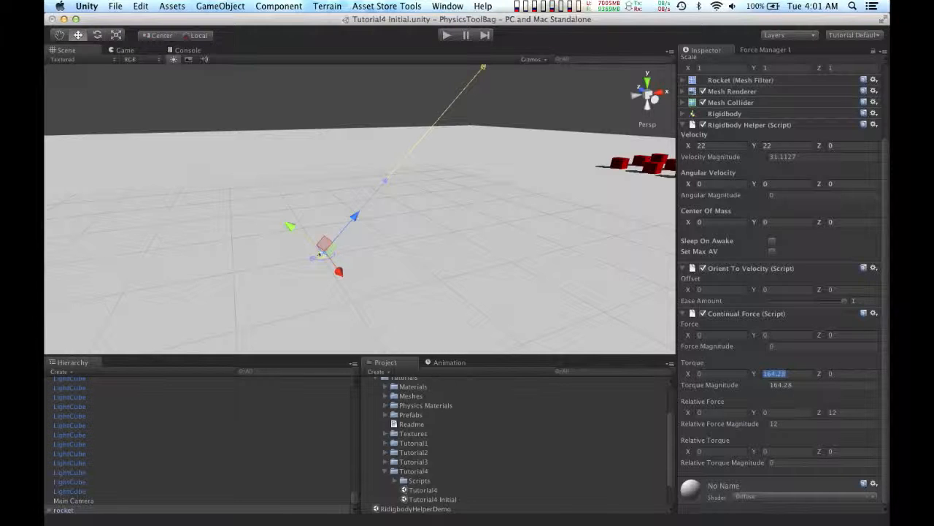
type("175.91")
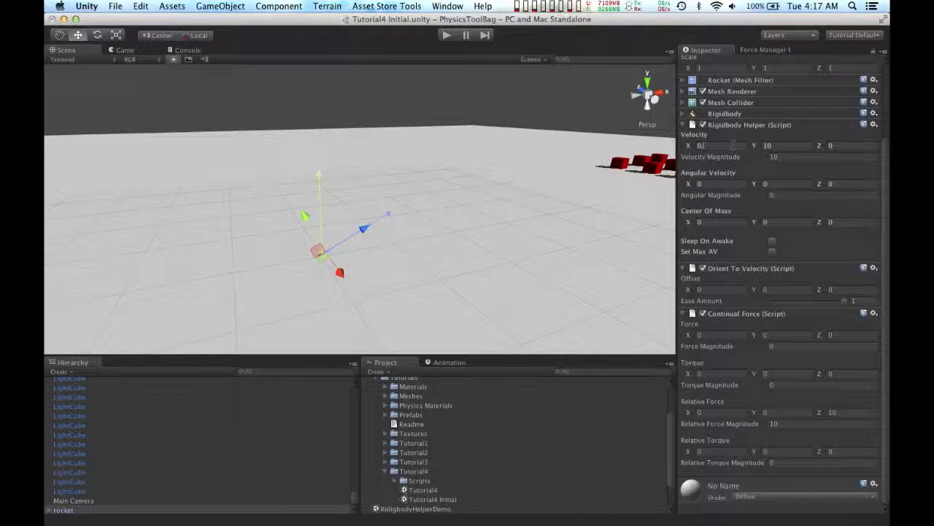
Set launch velocity X to 0.5 and test-play the rocket arcing over the boxes
type("0.5")
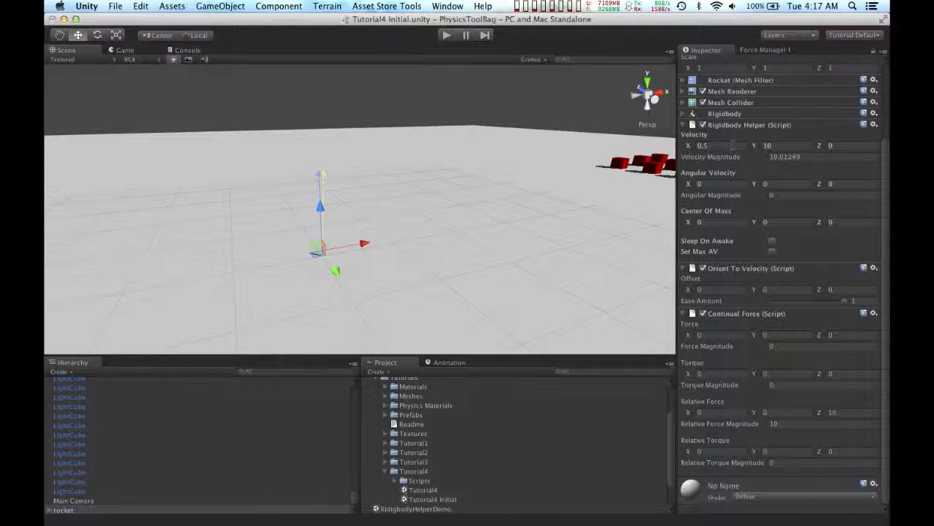
left_click(446, 35)
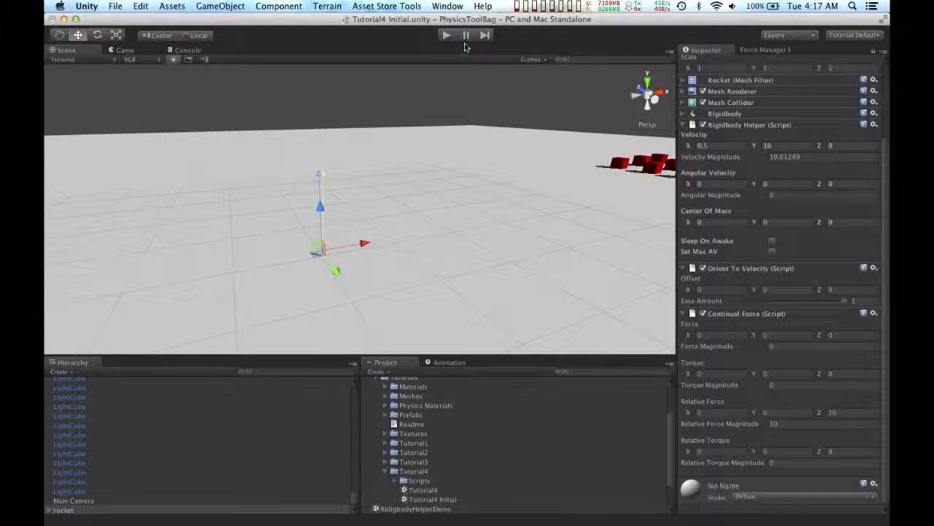
left_click(447, 35)
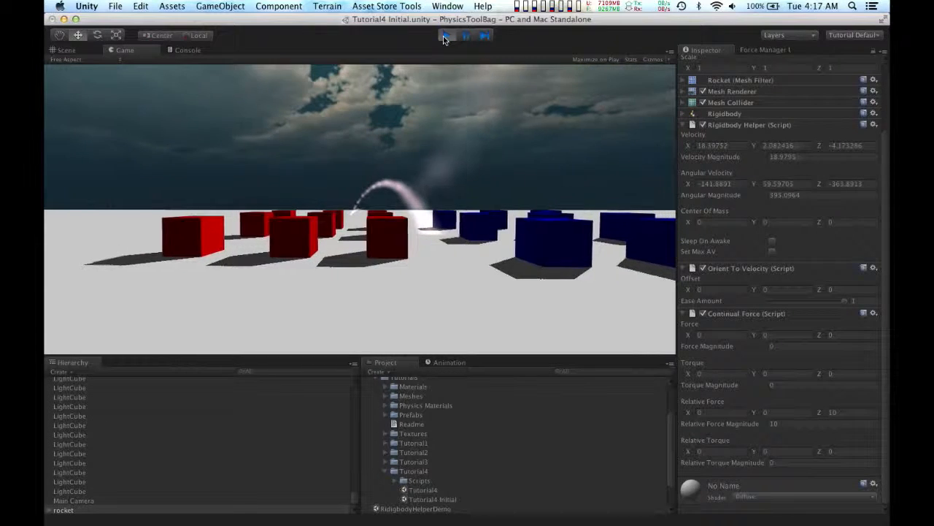
left_click(467, 35)
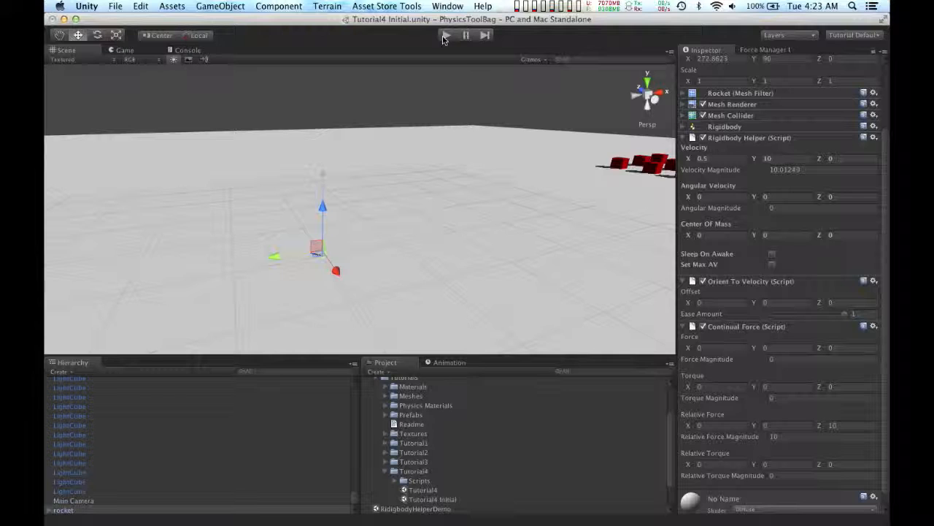
Add a Velocity Trigger to the rocket below its Continual Force component
left_click(279, 6)
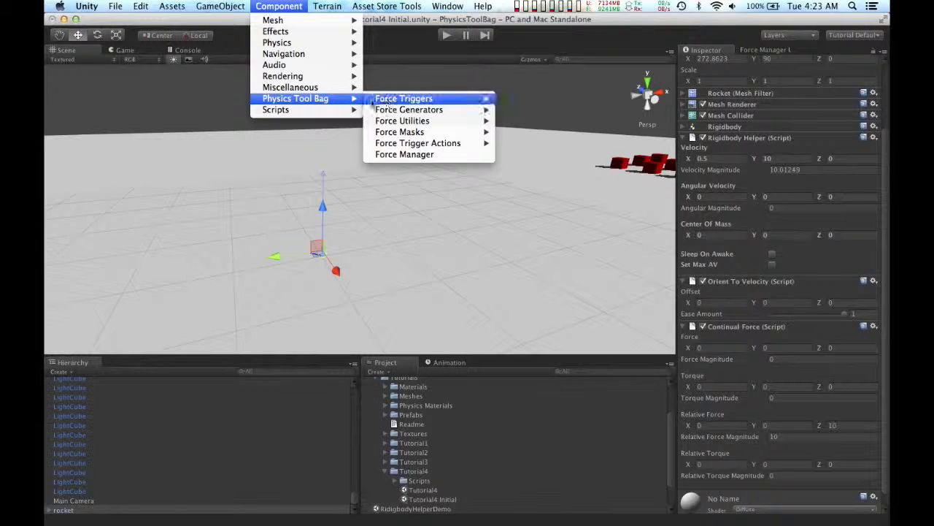
mouse_move(404, 98)
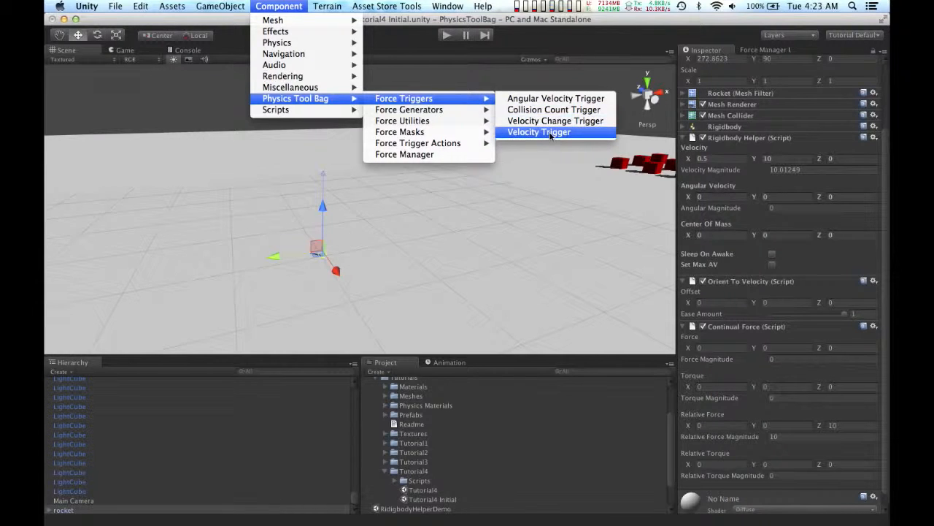
left_click(539, 132)
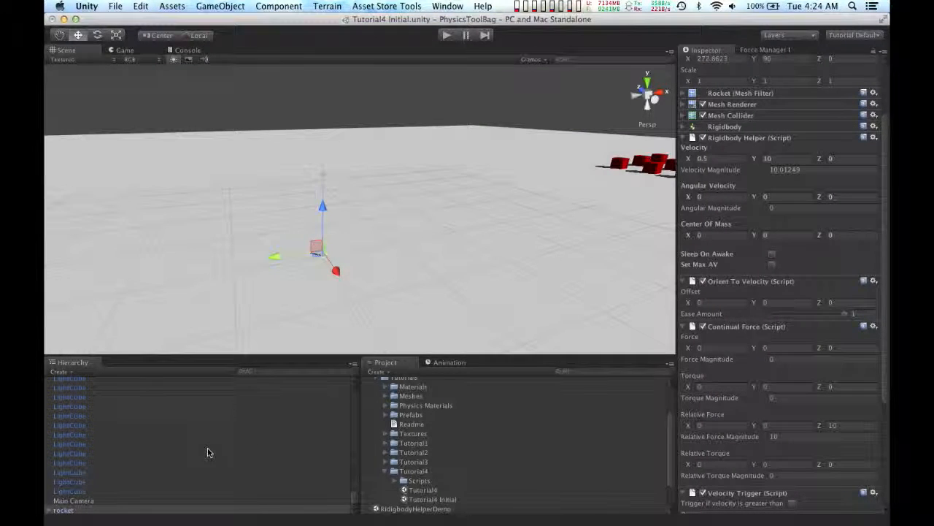
Select the rocket's Shockwave child and attach a Play Particles Trigger Action to it
left_click(63, 471)
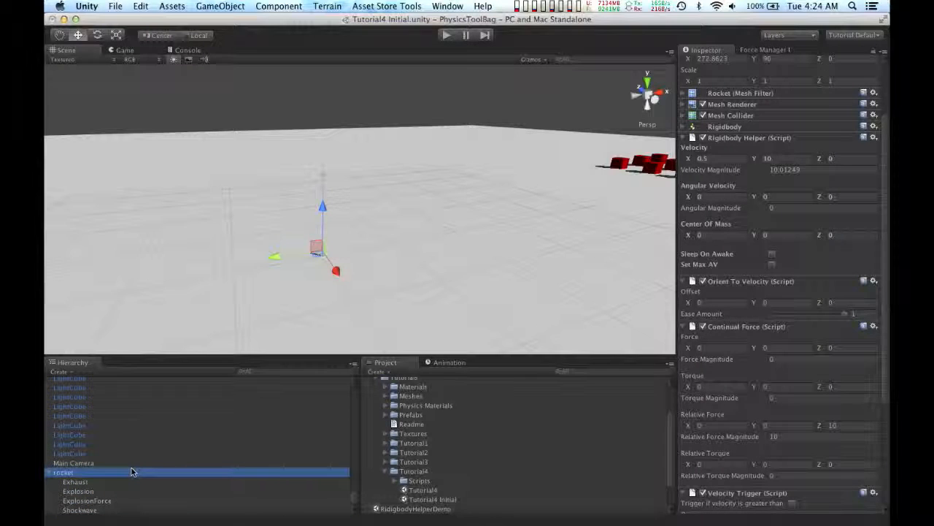
mouse_move(98, 510)
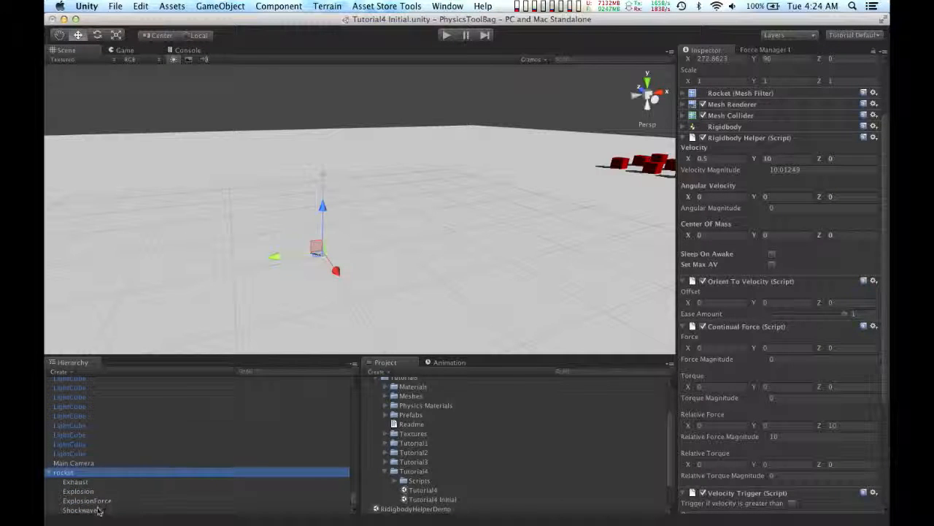
left_click(80, 509)
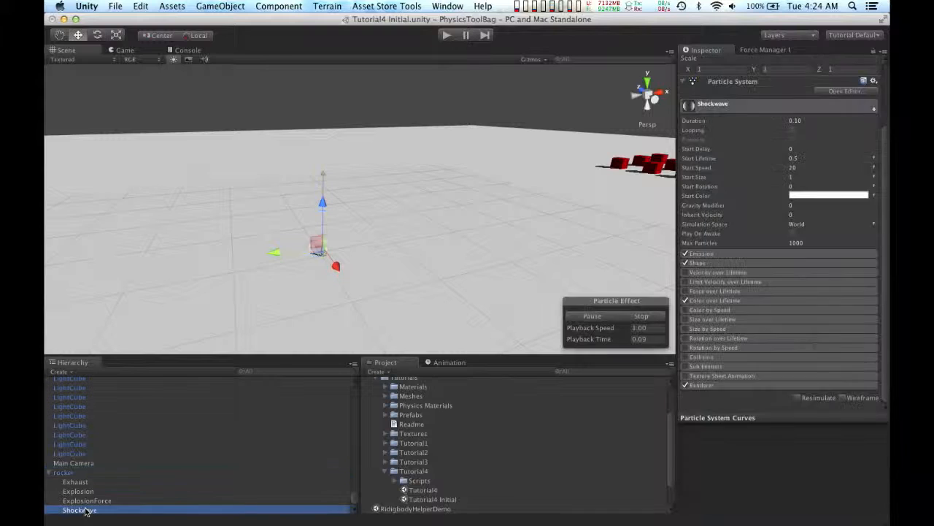
left_click(87, 500)
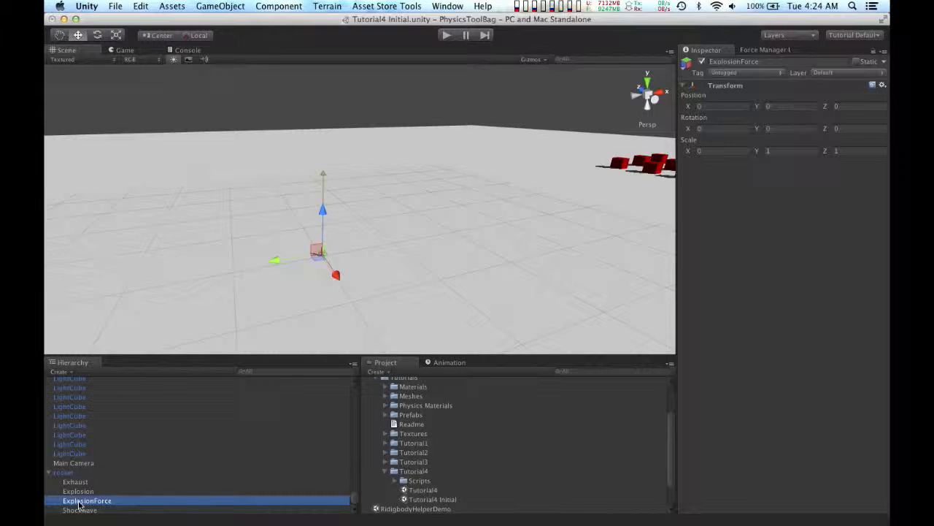
left_click(79, 509)
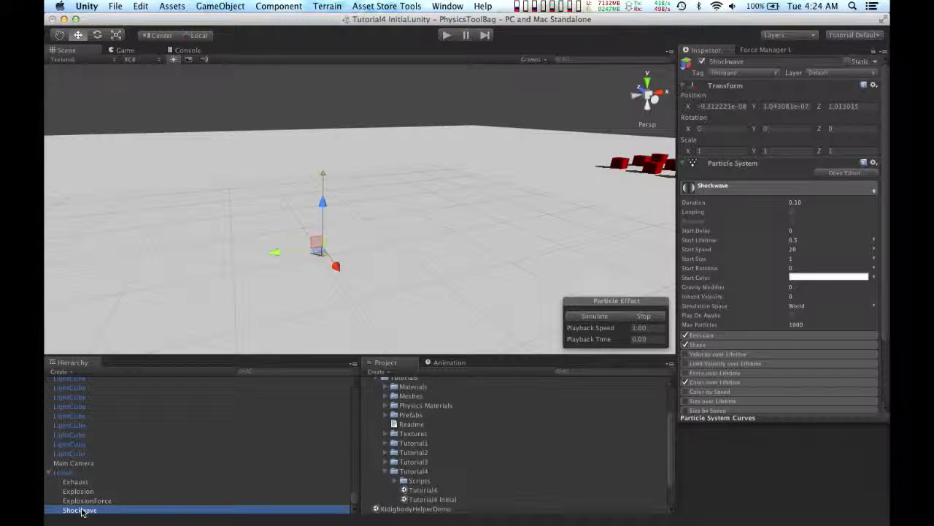
left_click(279, 6)
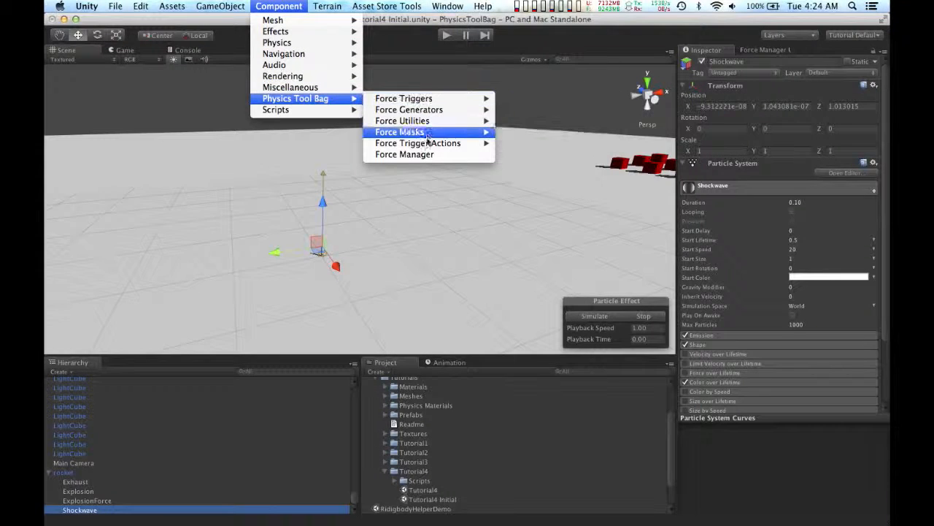
mouse_move(417, 142)
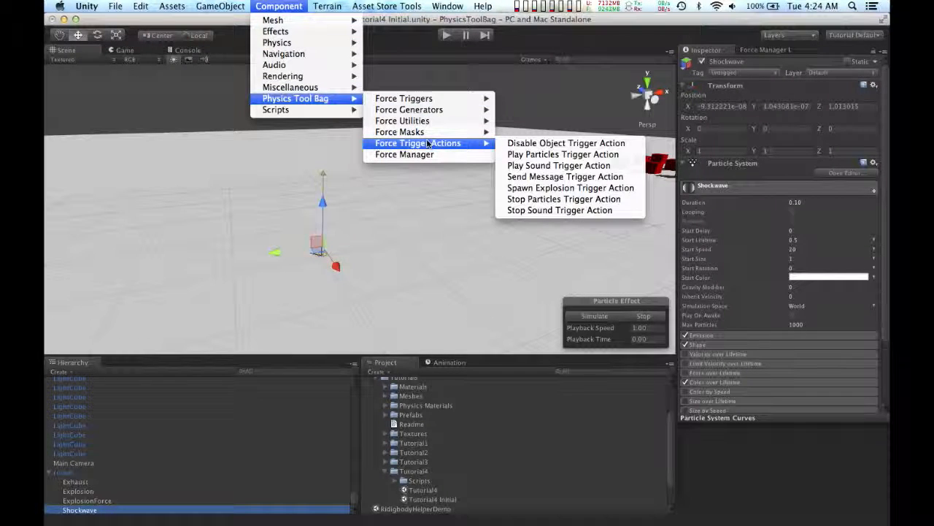
mouse_move(562, 154)
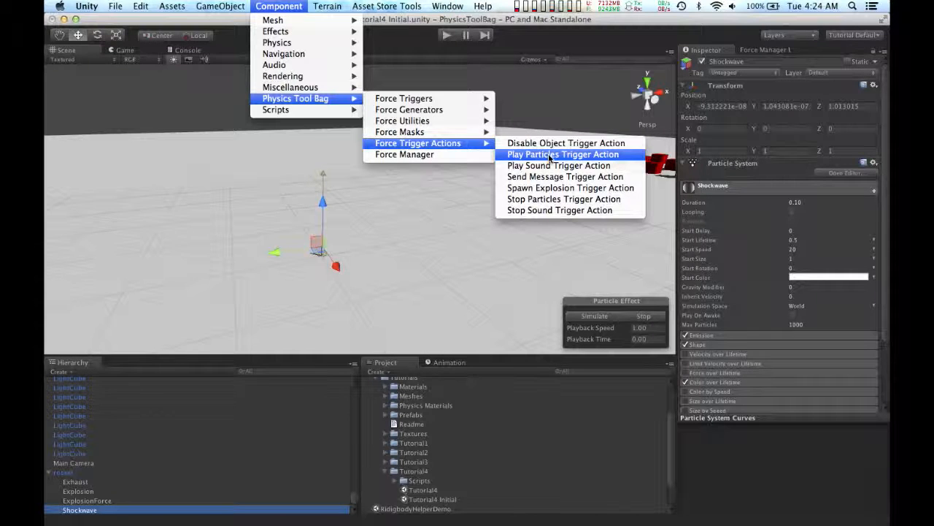
left_click(563, 154)
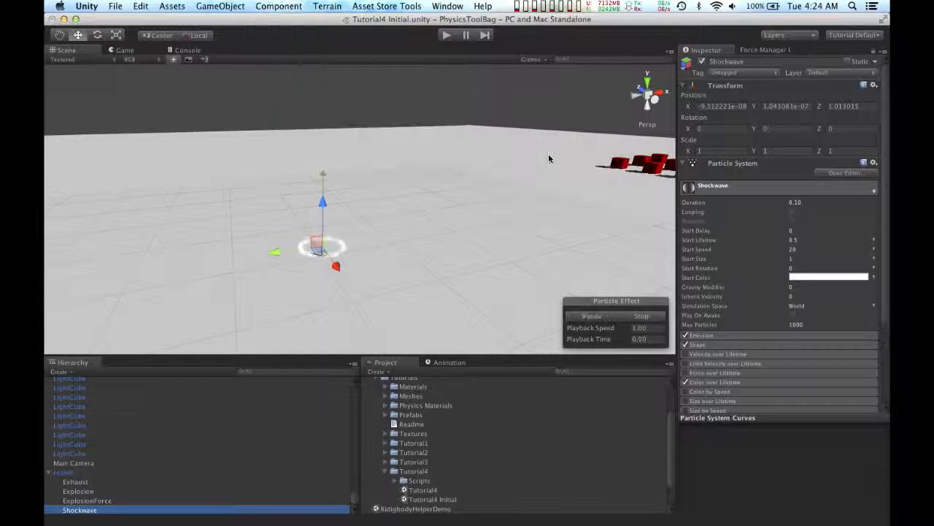
left_click(591, 316)
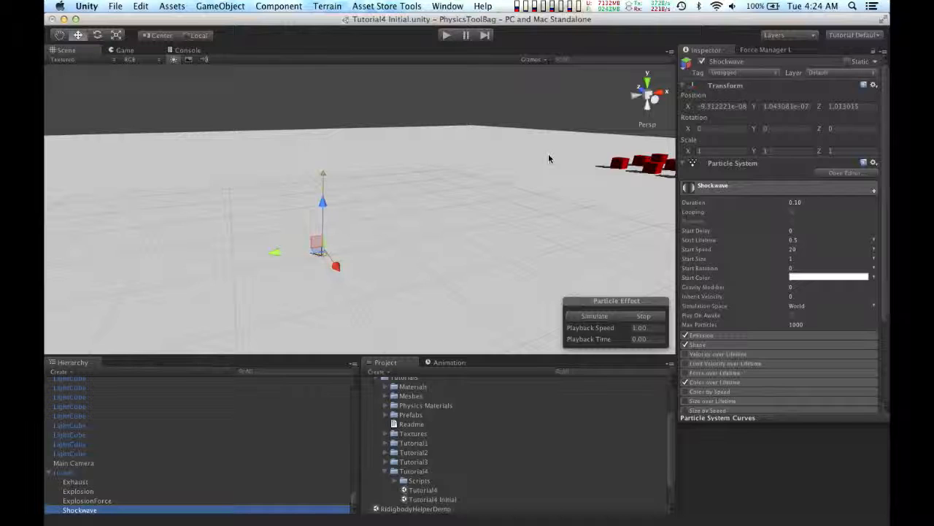
Make the Velocity Trigger fire once above velocity 35, running the Shockwave action
left_click(63, 472)
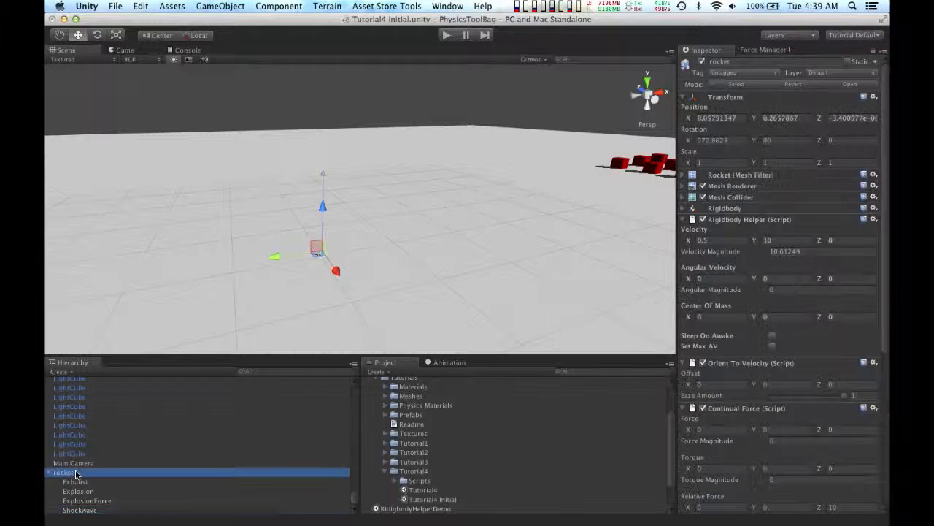
scroll("down", 3)
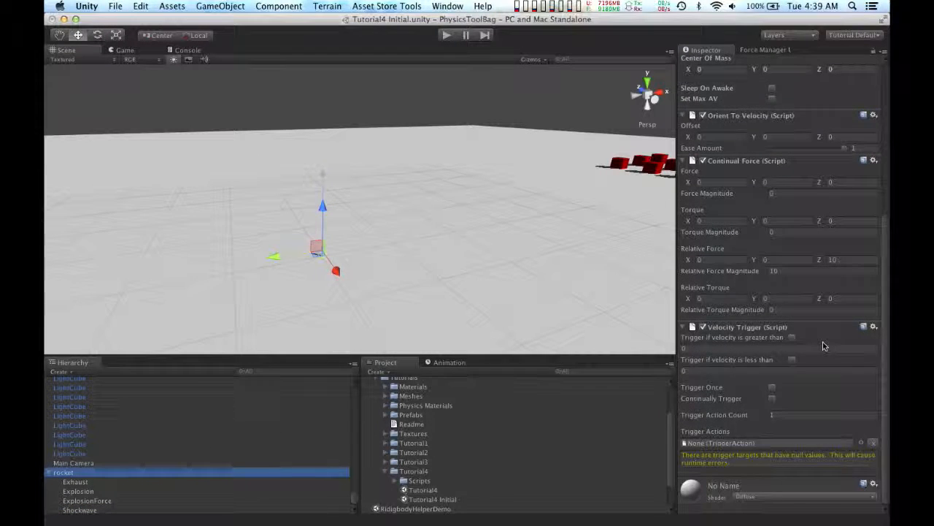
mouse_move(729, 336)
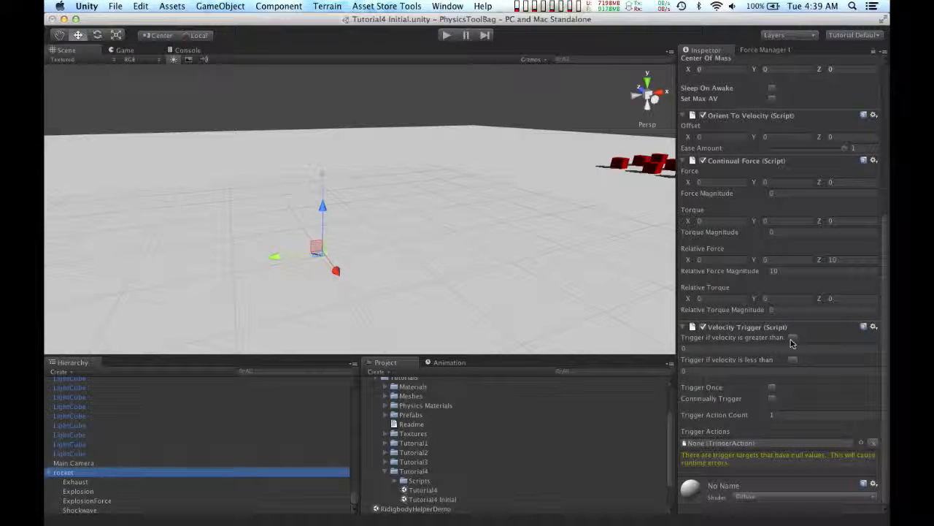
left_click(791, 336)
type("35")
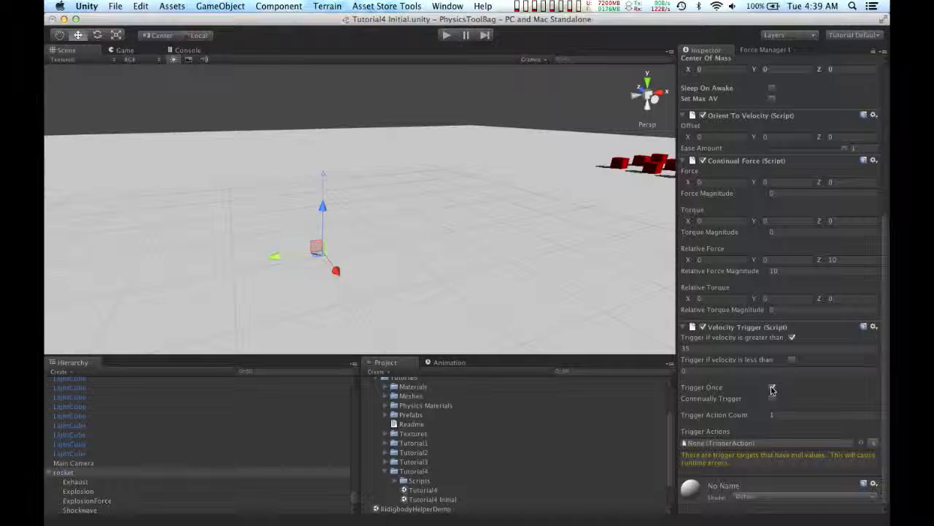
left_click(772, 387)
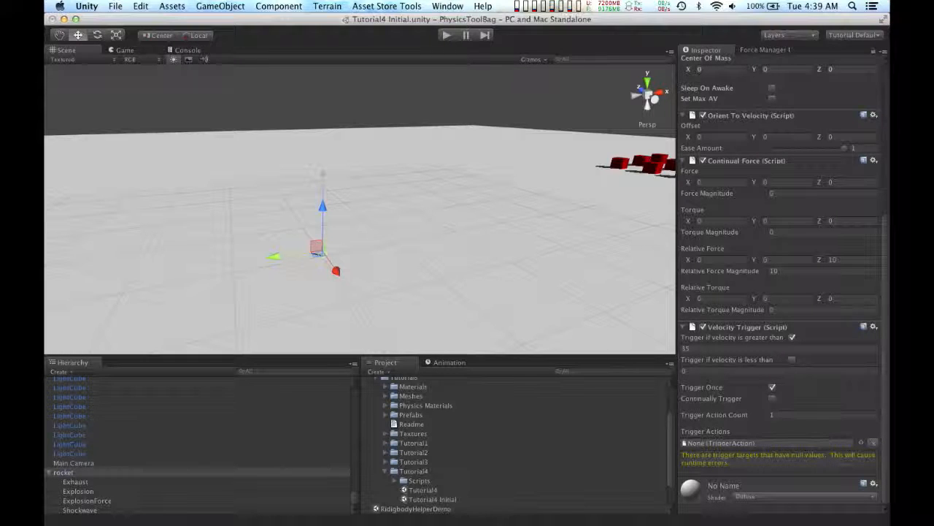
left_click(861, 443)
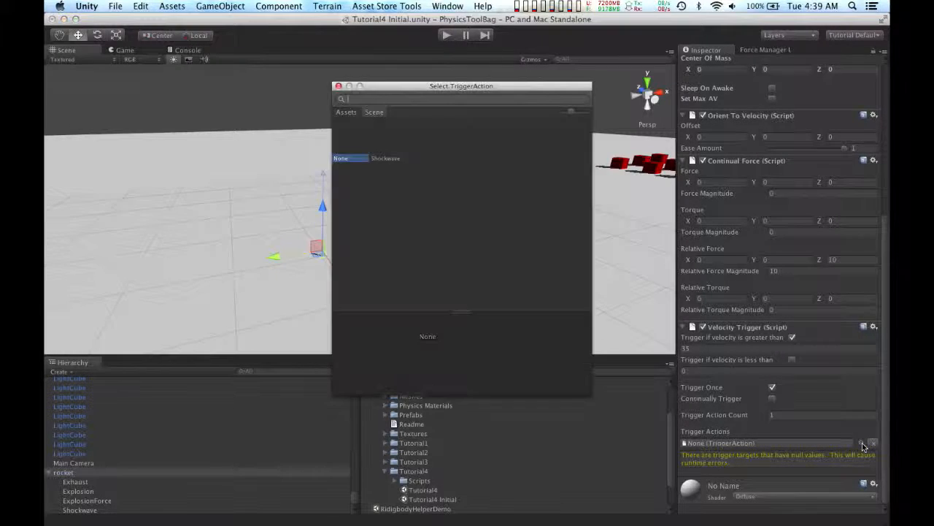
left_click(386, 158)
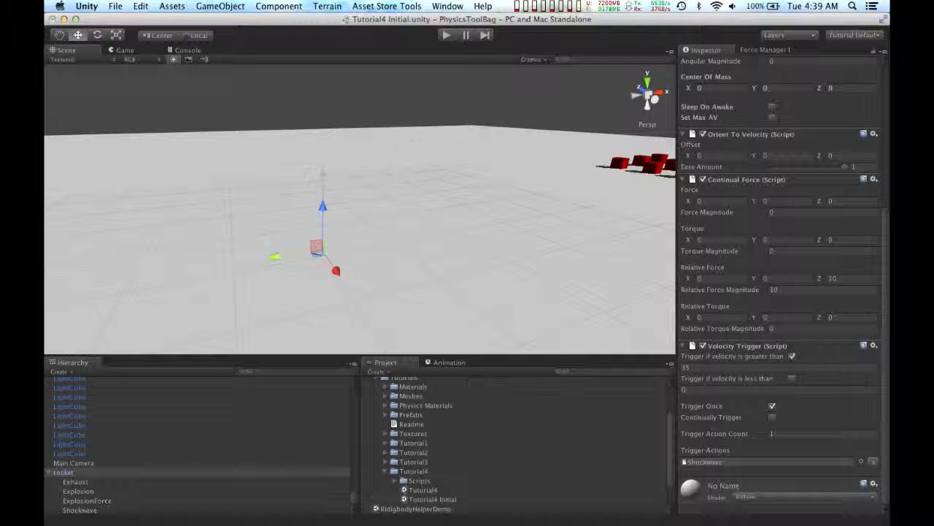
left_click(446, 35)
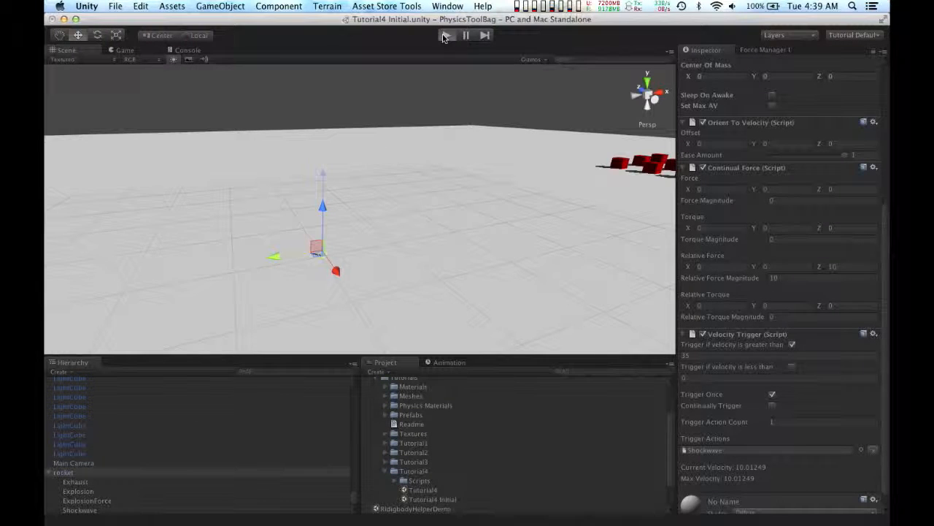
left_click(447, 35)
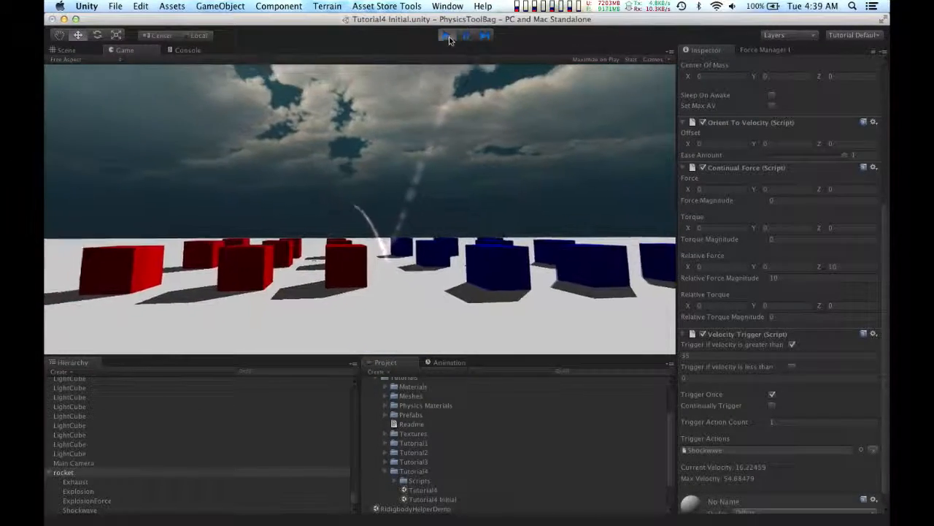
left_click(446, 35)
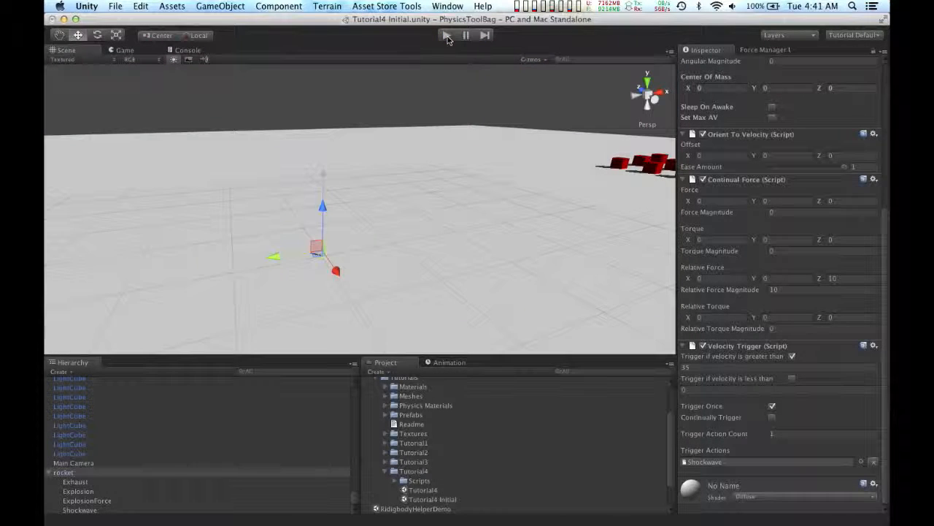
Add a Velocity Change Trigger to the rocket, thresholds at zero and no action yet
left_click(279, 6)
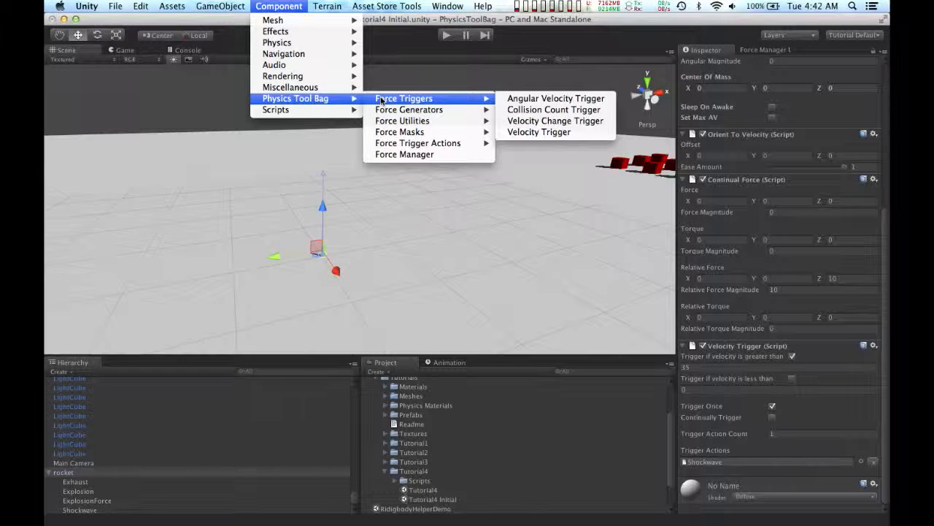
mouse_move(555, 120)
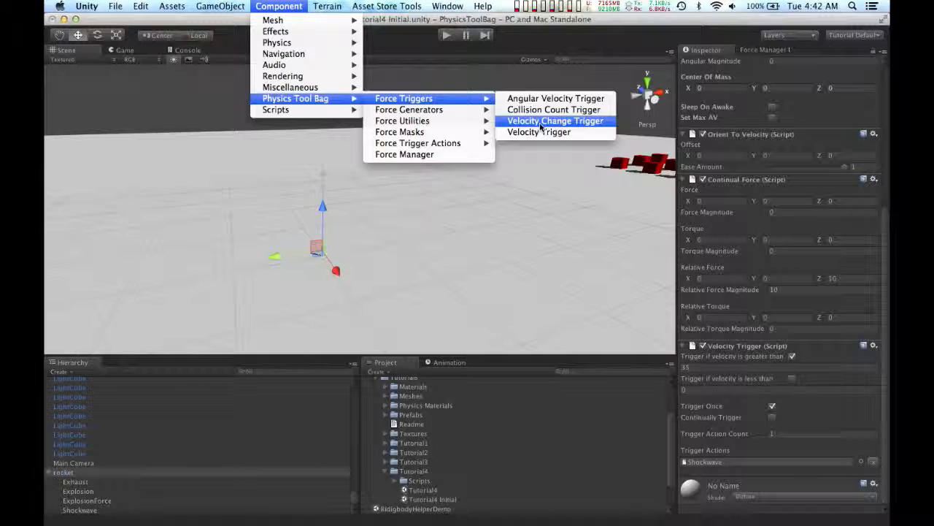
left_click(555, 120)
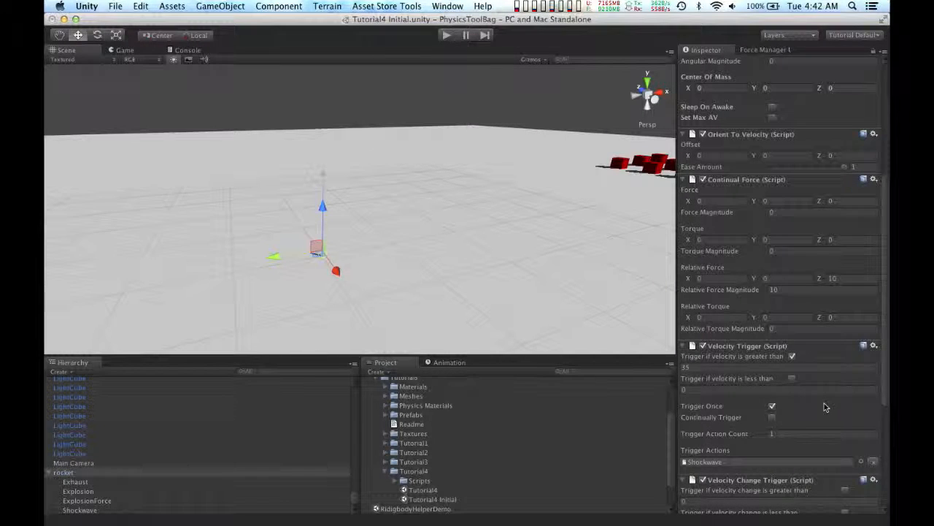
scroll("down", 3)
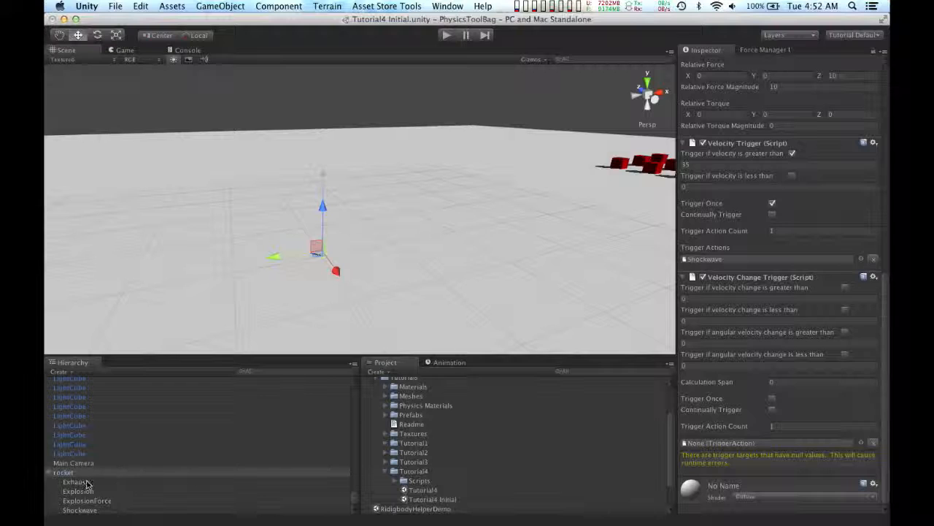
Attach a Play Particles Trigger Action to the Explosion particle object and preview its burst
left_click(78, 491)
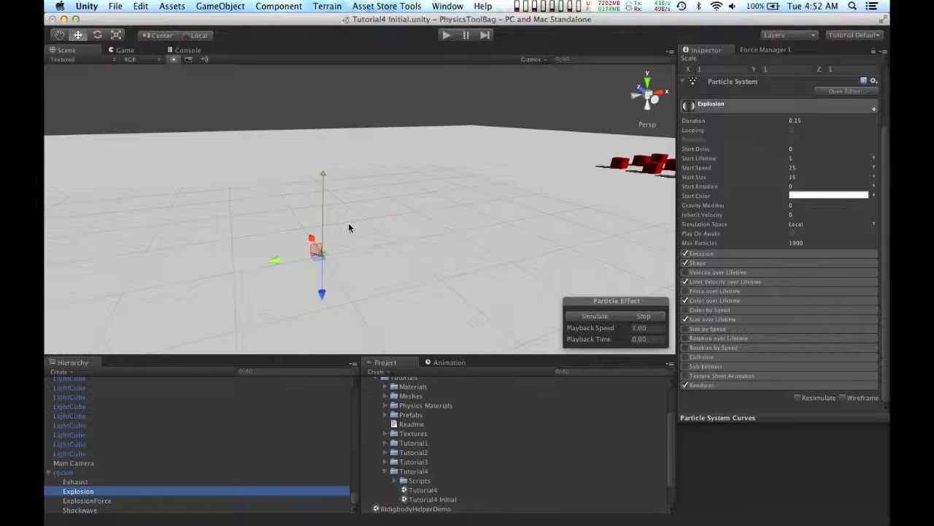
left_click(75, 481)
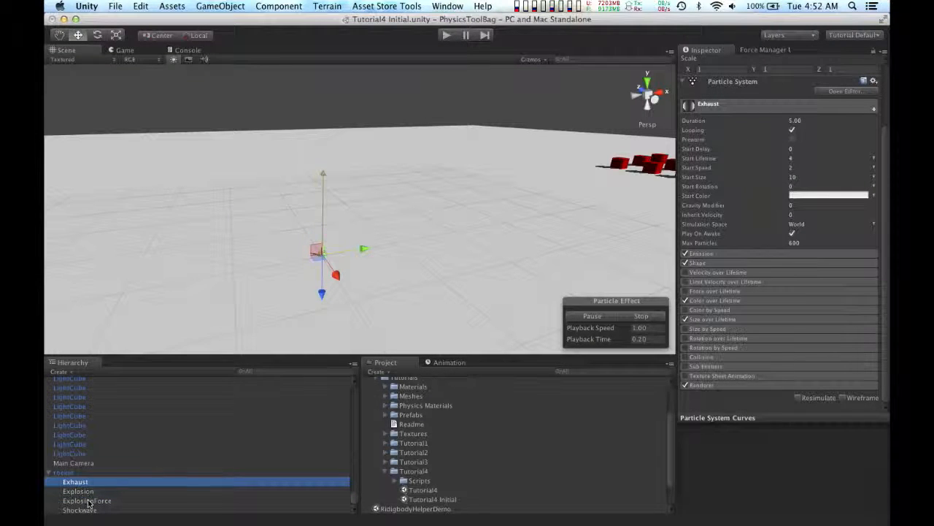
left_click(78, 490)
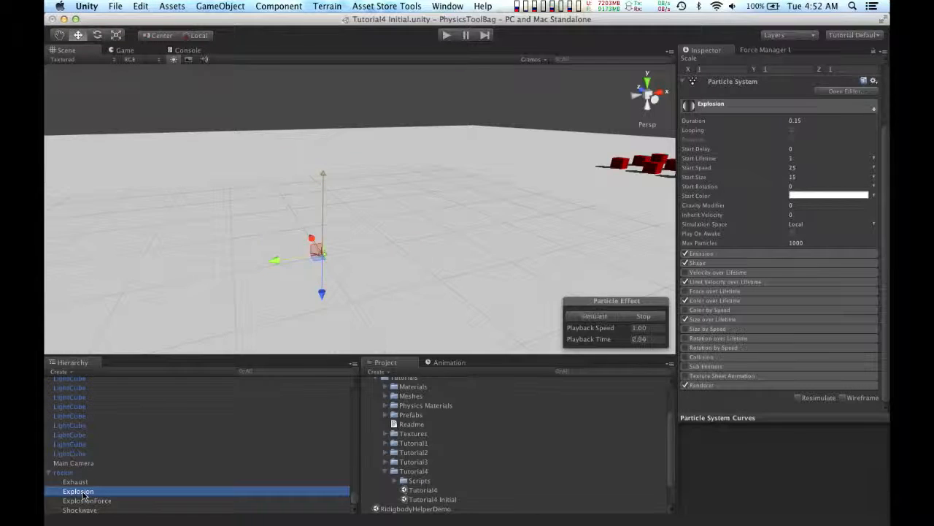
left_click(279, 6)
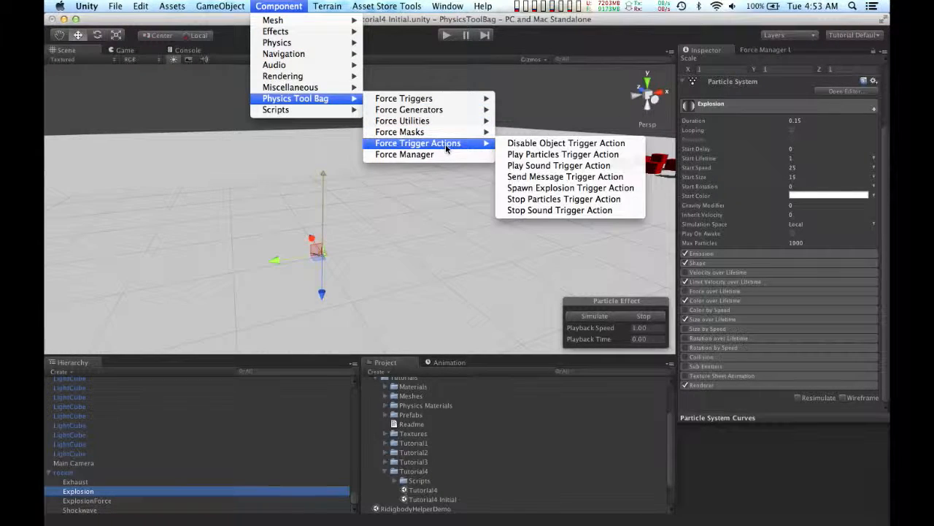
mouse_move(562, 154)
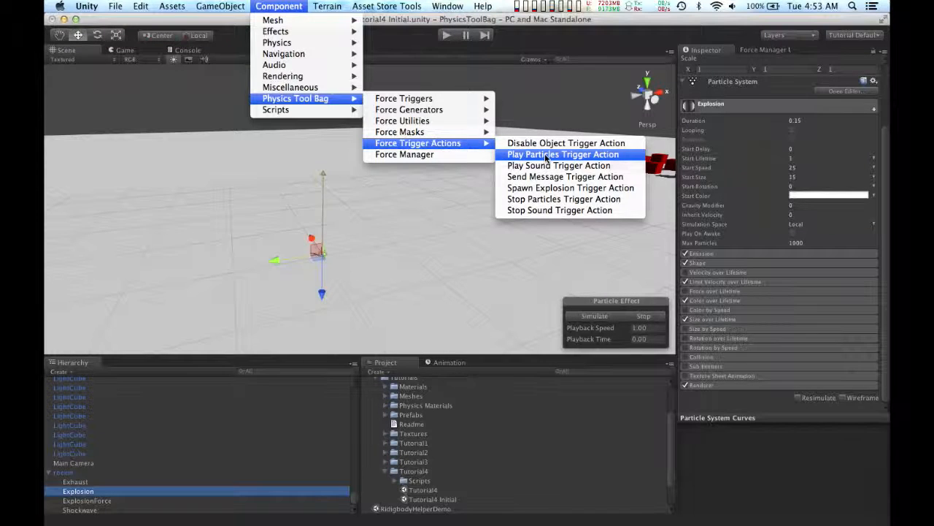
left_click(562, 154)
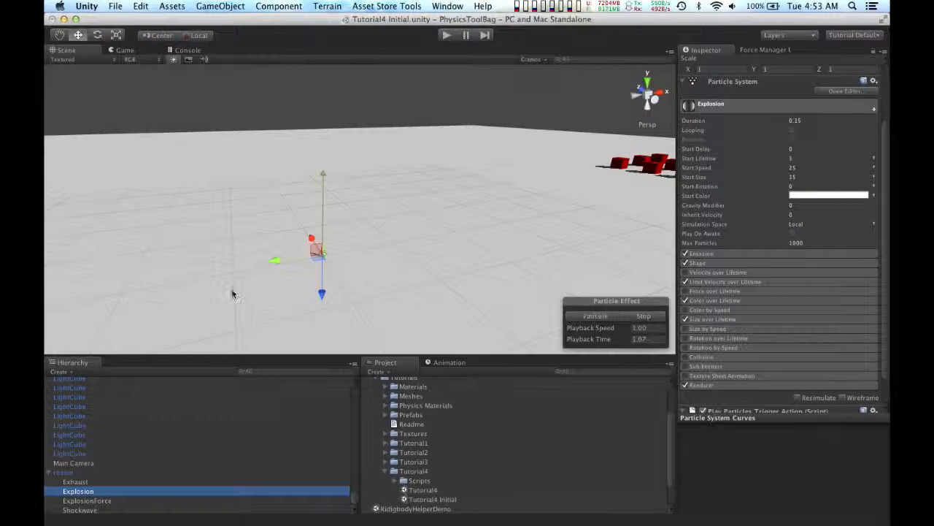
left_click(643, 315)
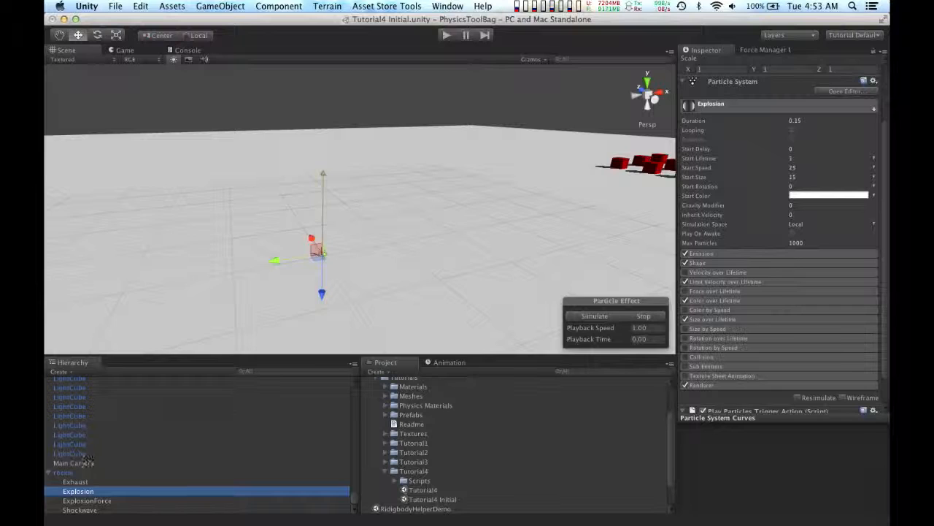
left_click(74, 481)
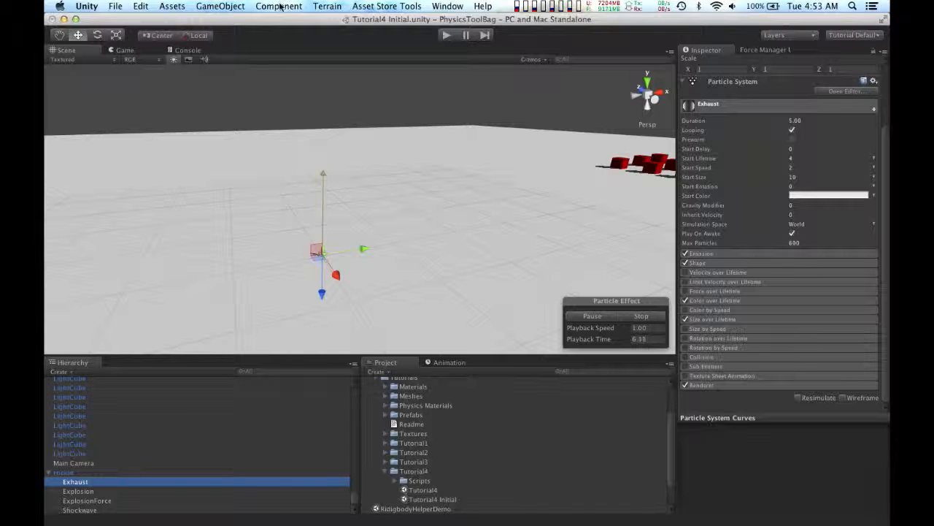
Attach a Stop Particles Trigger Action to the Exhaust particle object, then select the rocket
left_click(279, 5)
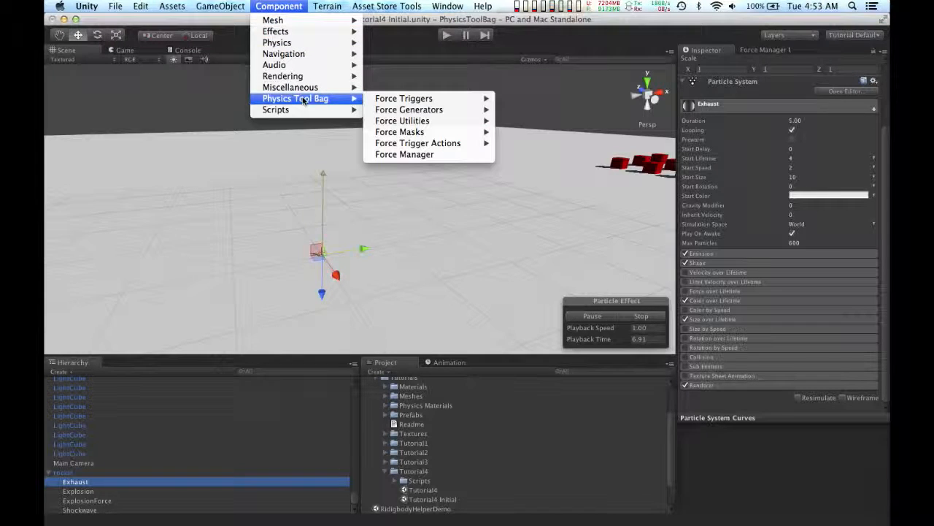
mouse_move(417, 143)
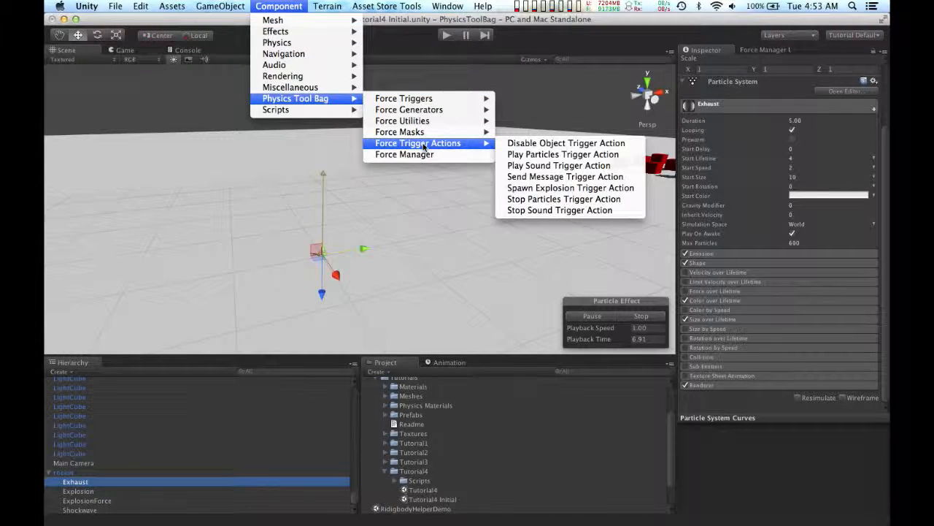
mouse_move(563, 199)
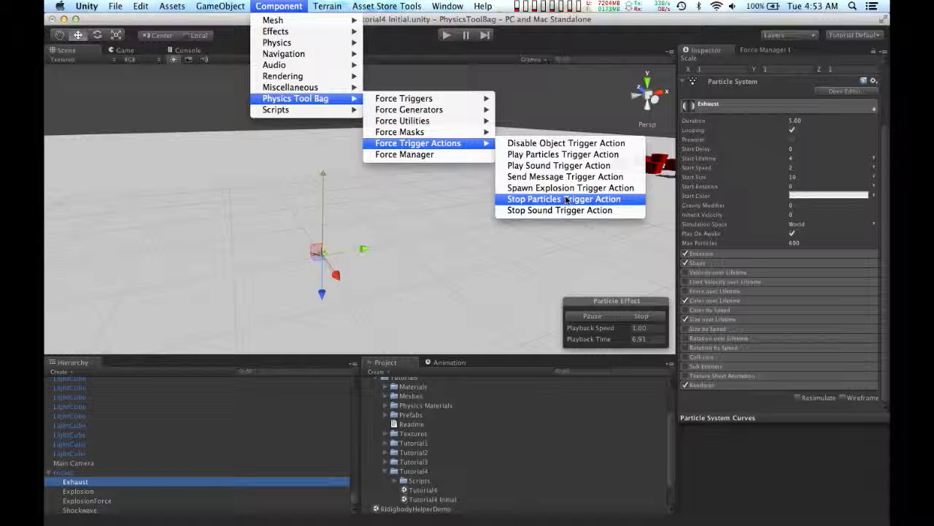
left_click(563, 199)
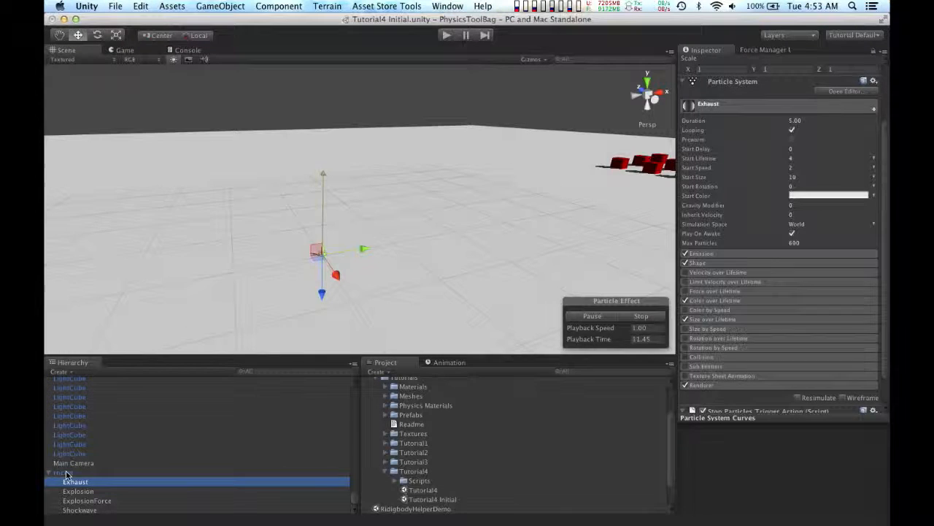
left_click(63, 471)
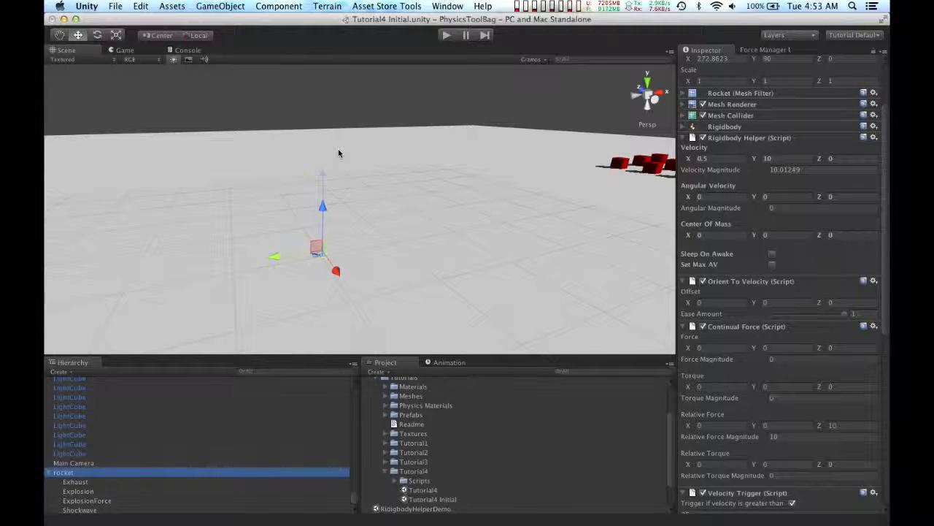
Add a Disable Object Trigger Action to the rocket and scroll to its settings
left_click(278, 5)
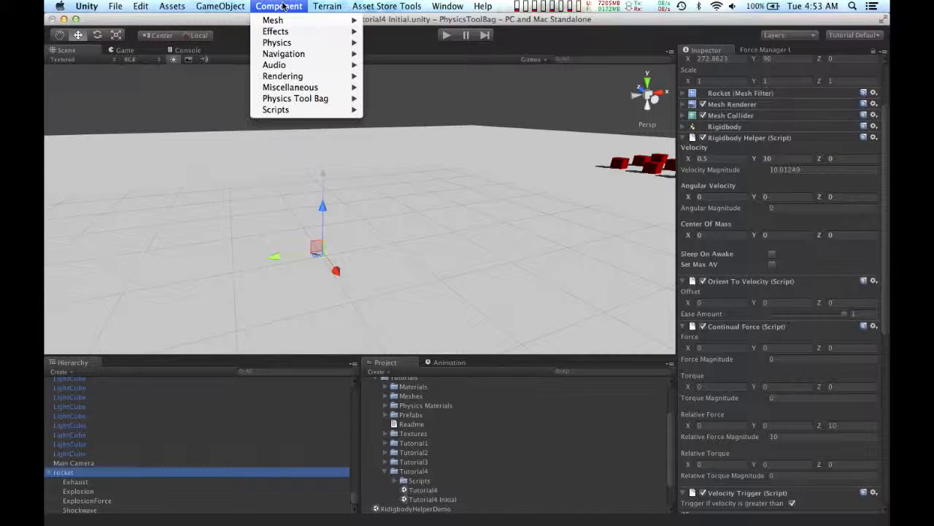
mouse_move(296, 98)
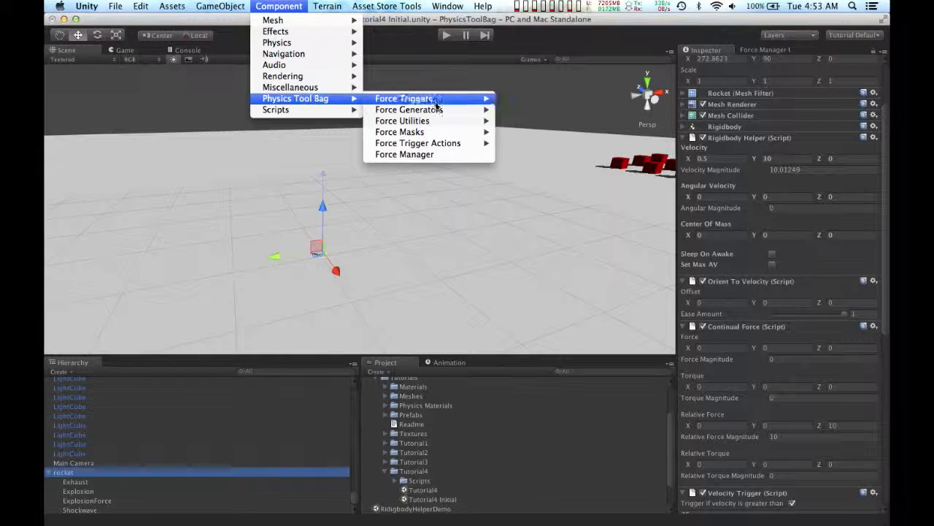
mouse_move(417, 143)
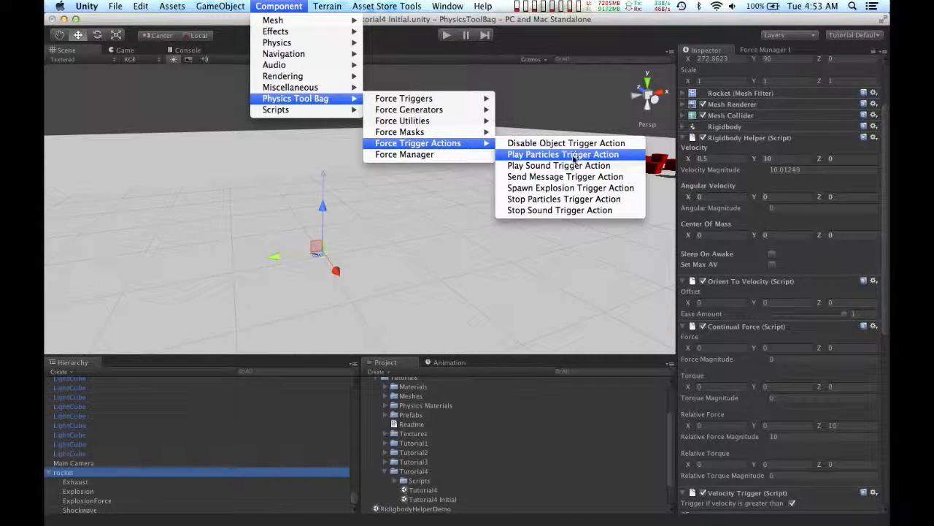
mouse_move(566, 142)
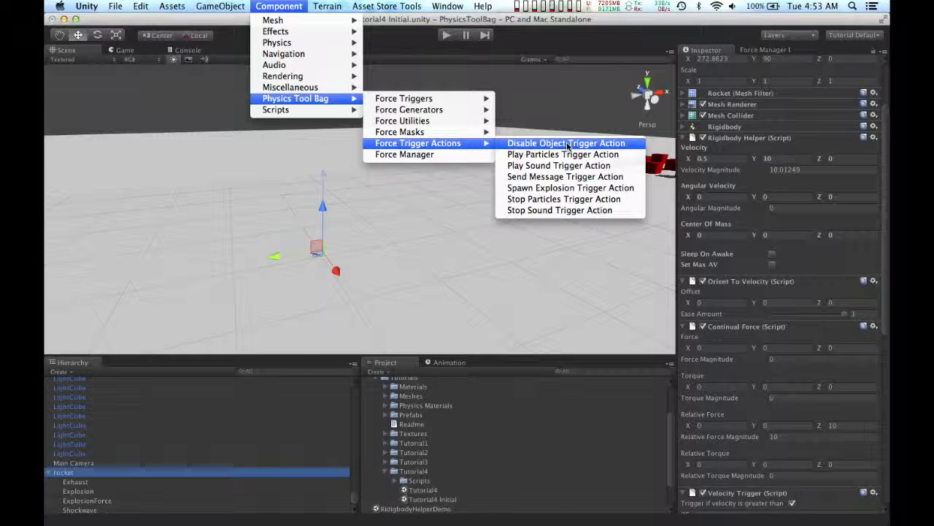
left_click(566, 142)
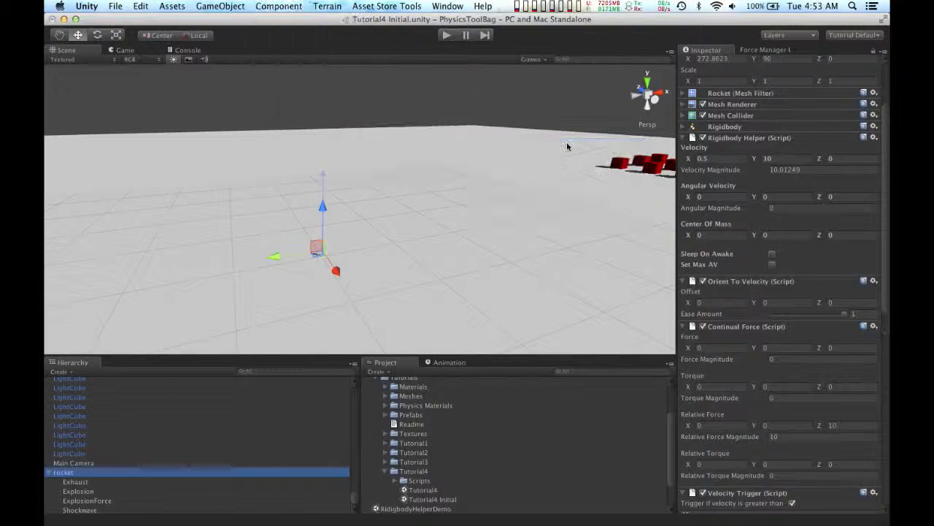
scroll("down", 3)
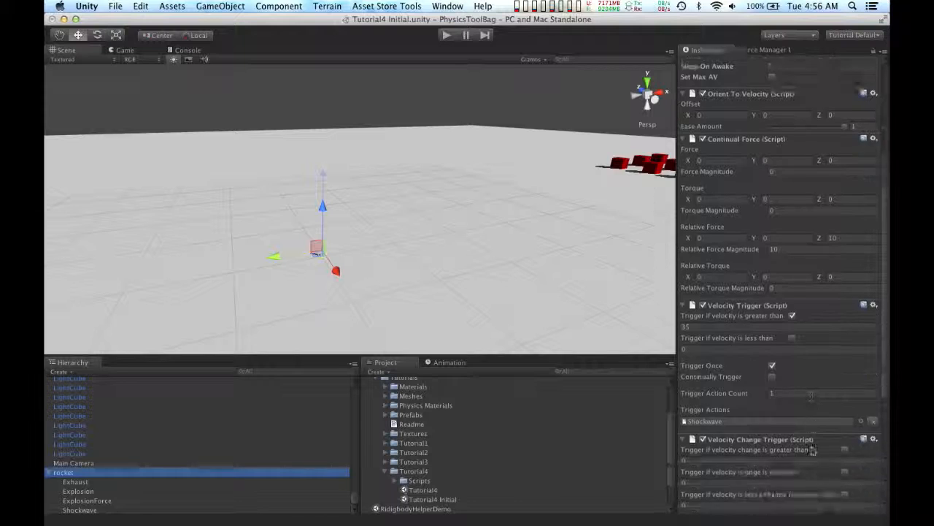
scroll("down", 3)
type("3")
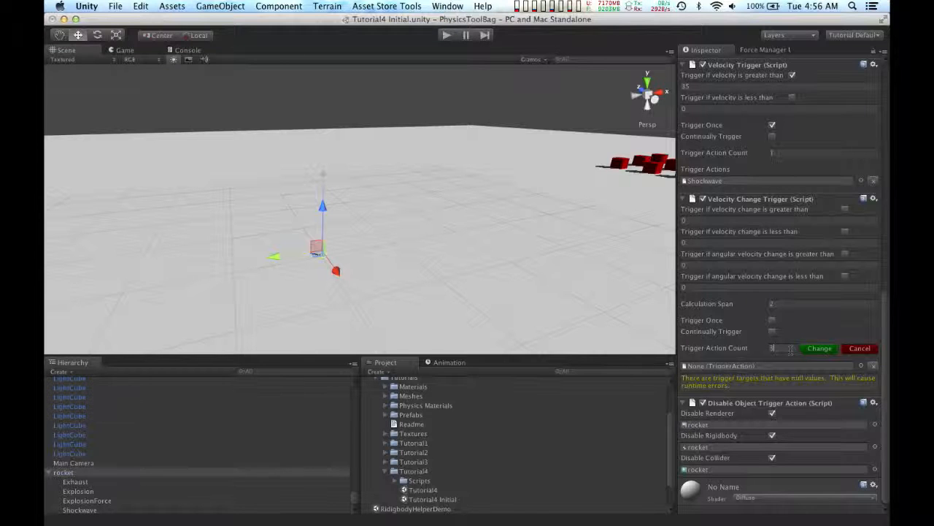
Apply three trigger action slots, assigning Exhaust and Explosion to the first two
left_click(818, 347)
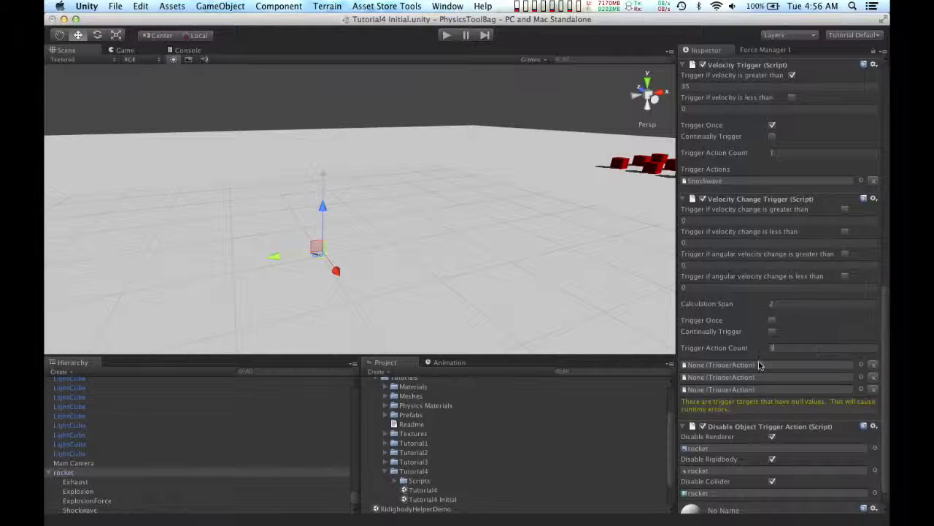
mouse_move(863, 367)
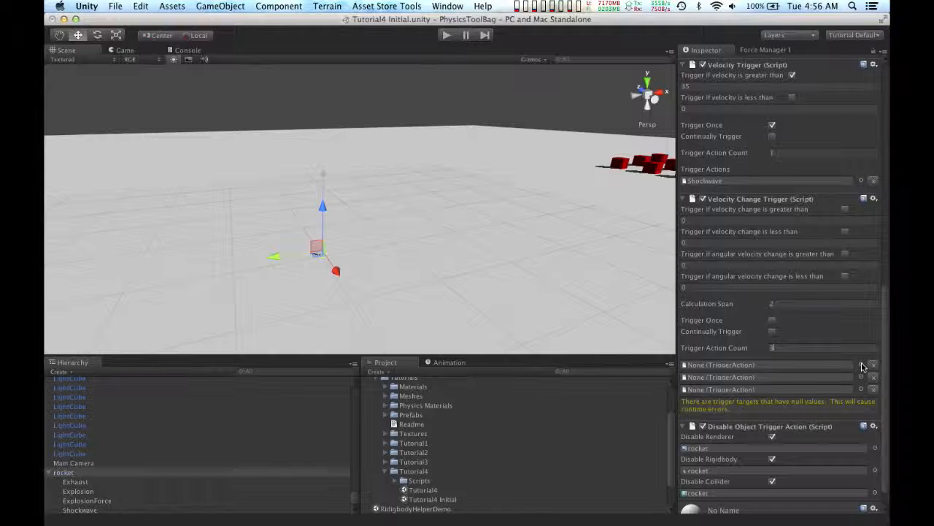
left_click(861, 377)
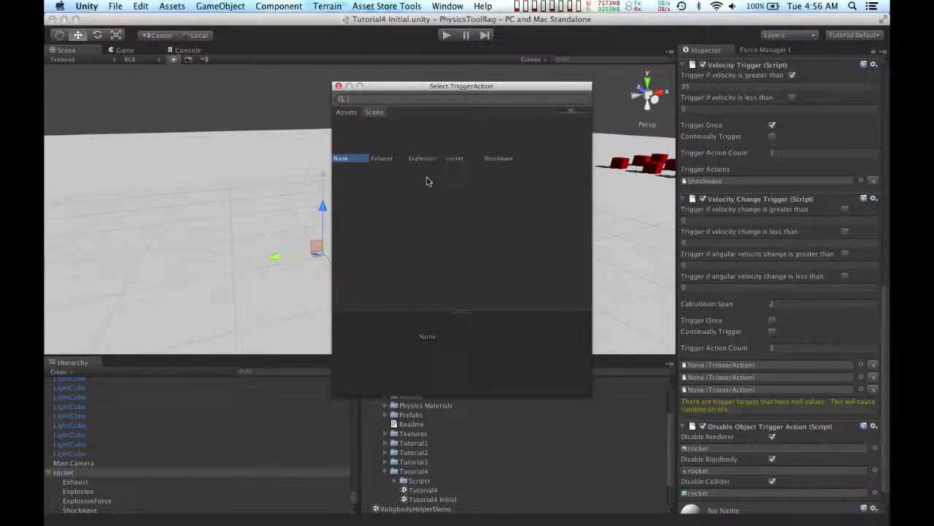
left_click(381, 158)
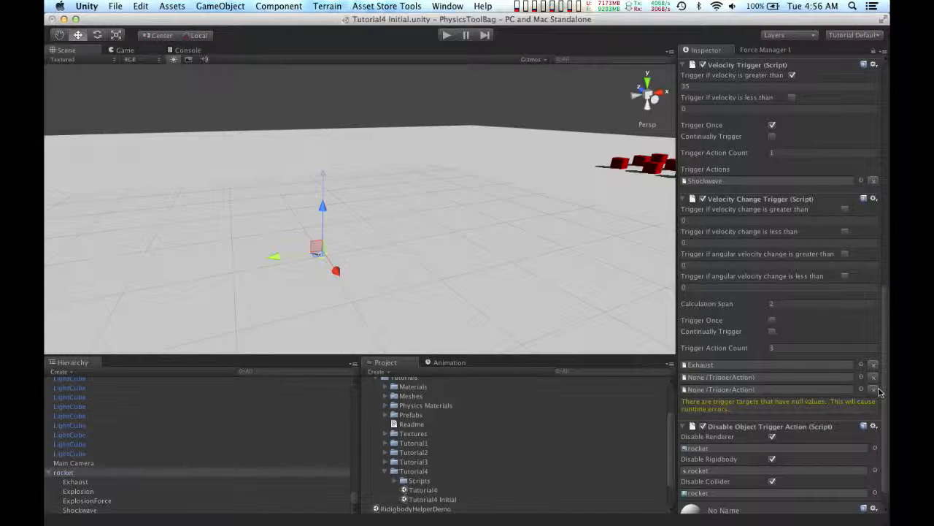
left_click(861, 389)
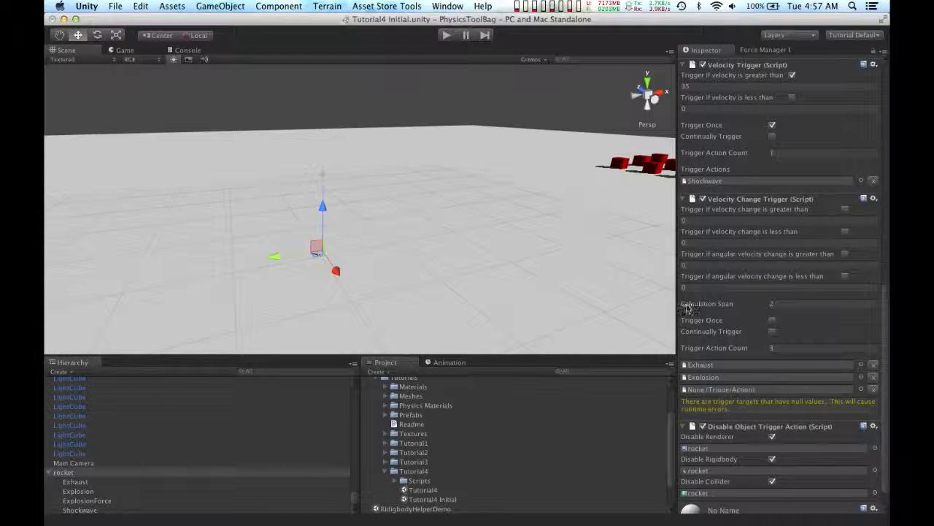
left_click(861, 389)
type("25")
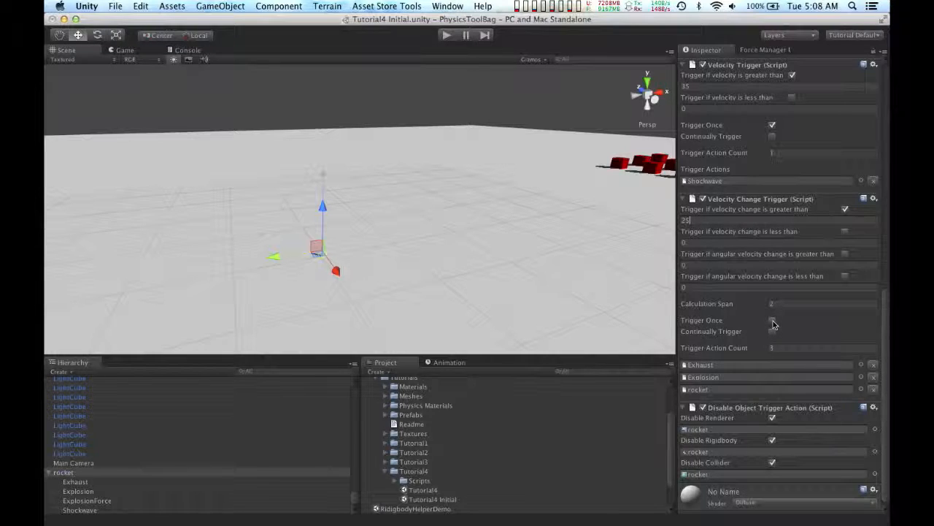
Tick Trigger Once on the rocket's Velocity Change Trigger
left_click(771, 320)
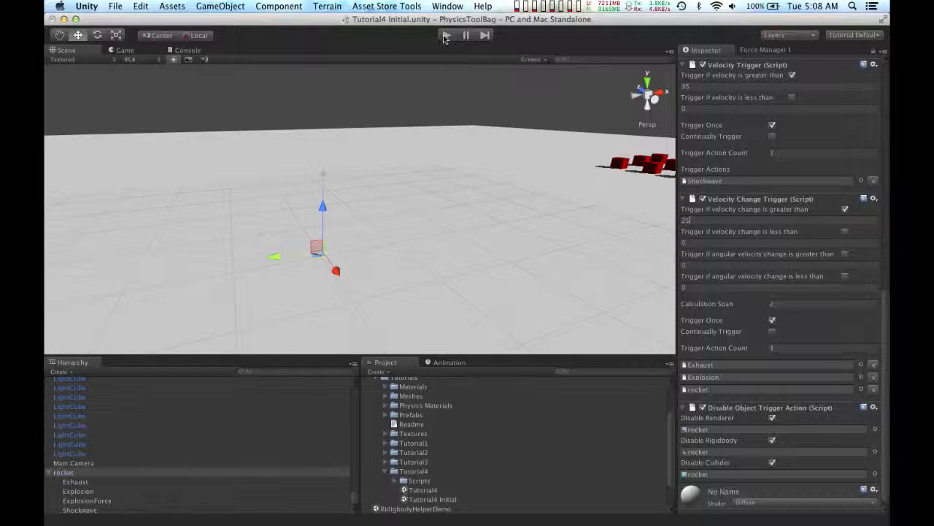
left_click(447, 35)
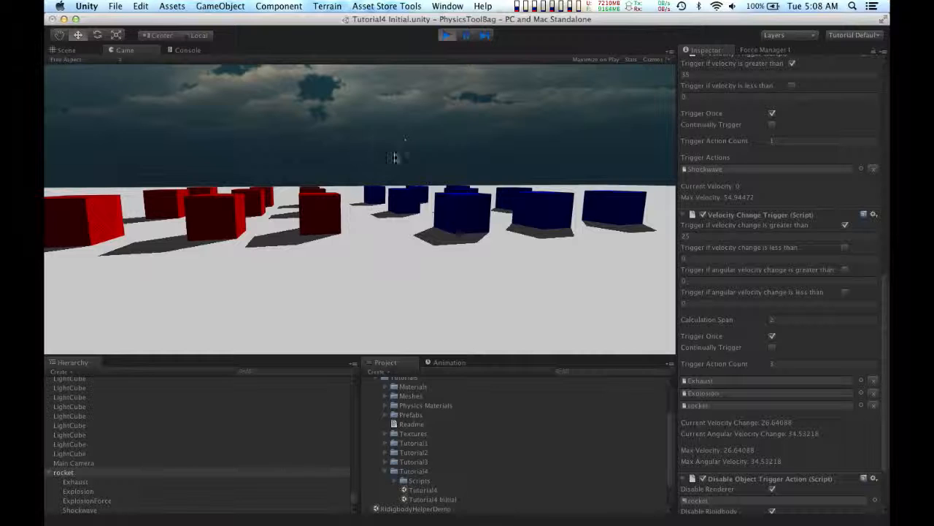
mouse_move(397, 130)
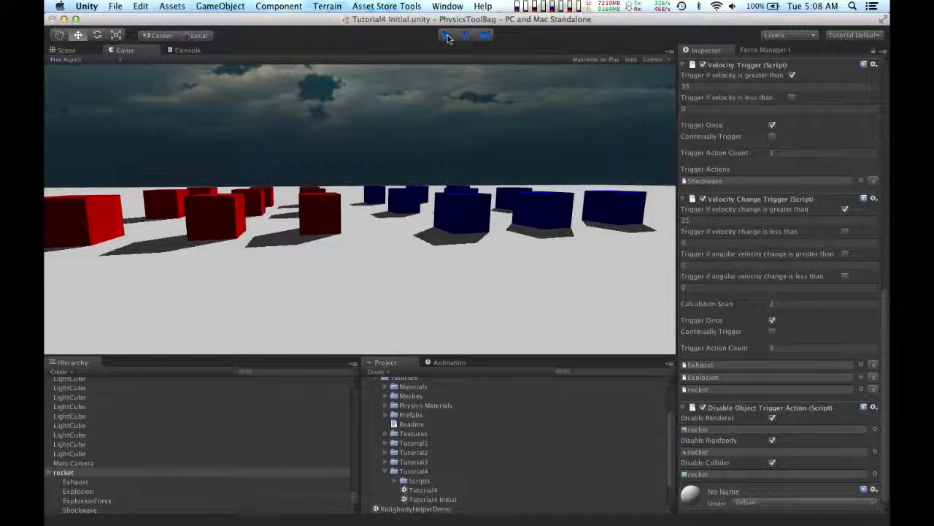
left_click(447, 35)
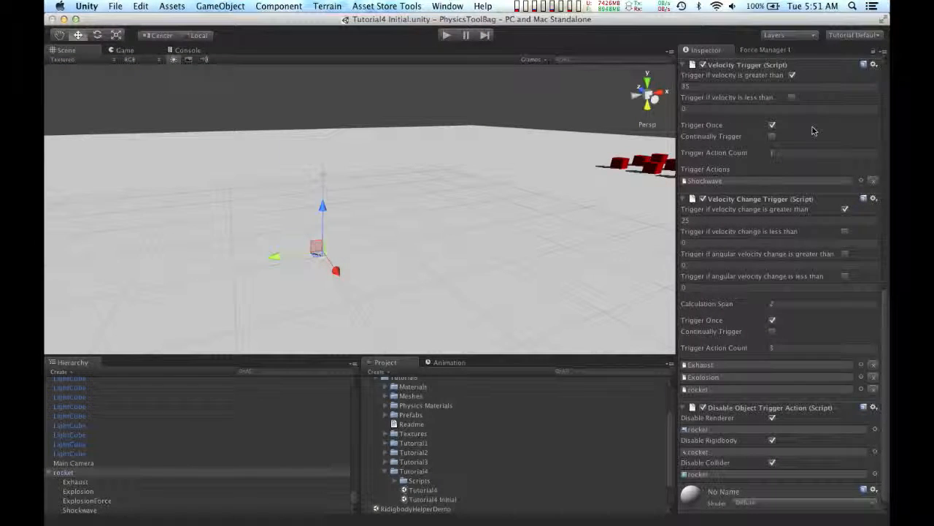
Scroll the rocket's Inspector up to review Continual Force and triggers, then back down
scroll("up", 3)
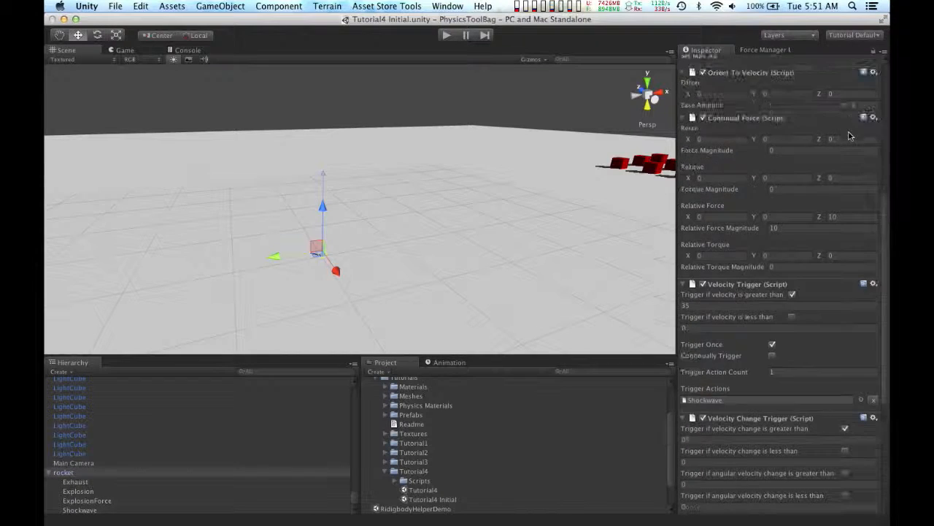
scroll("up", 3)
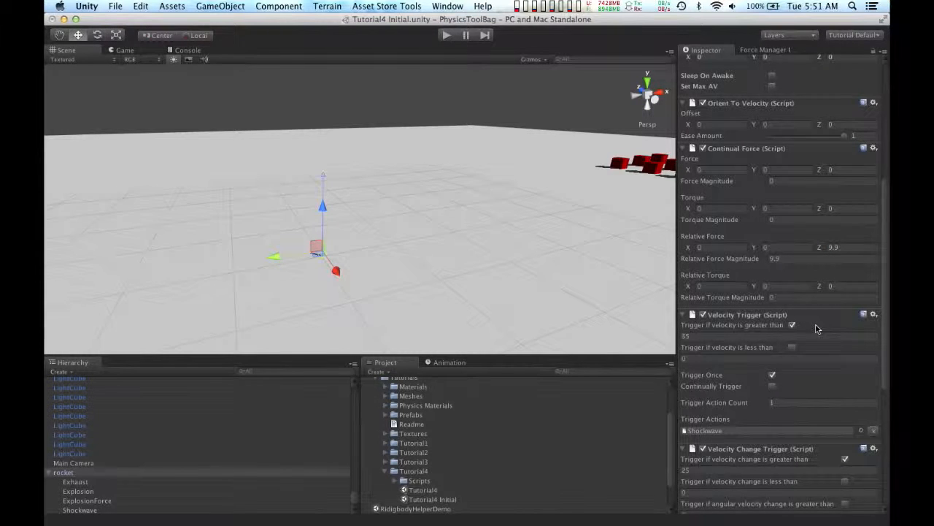
scroll("down", 3)
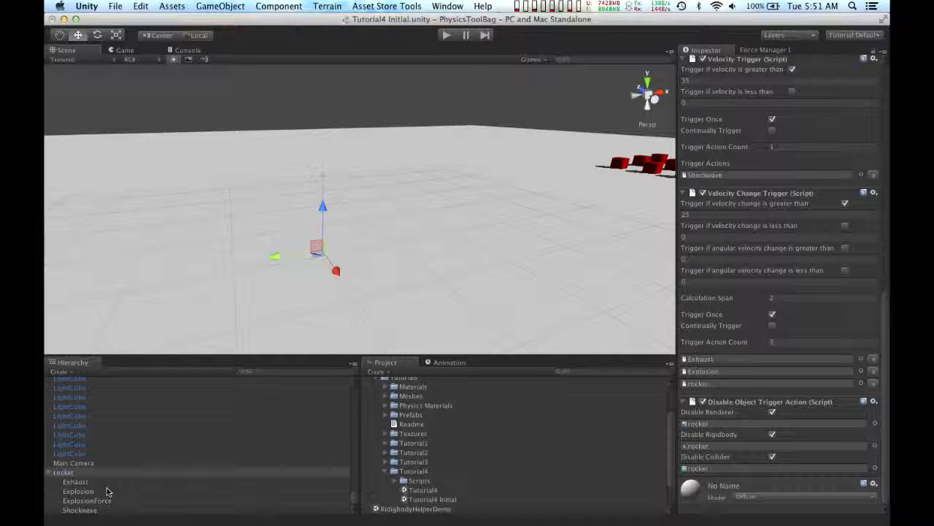
Select the rocket's ExplosionForce child object and browse the Component menu
left_click(87, 500)
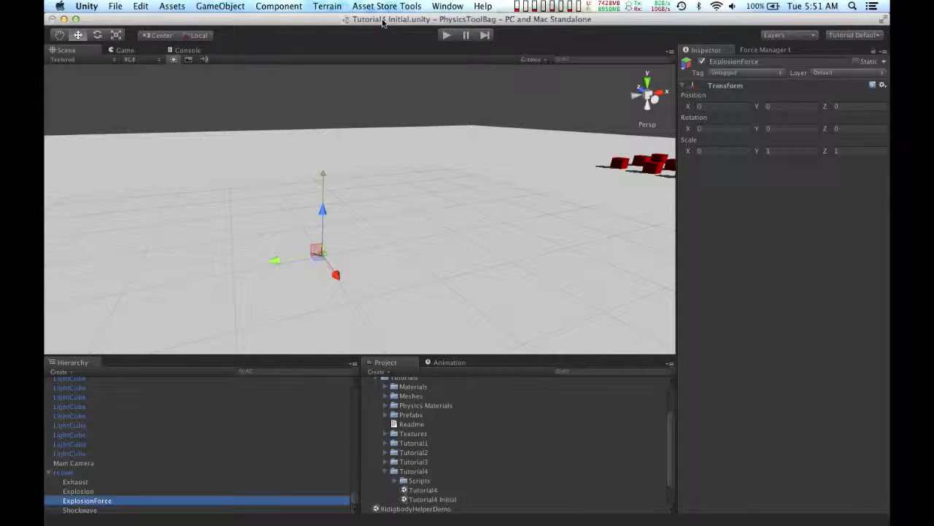
left_click(278, 6)
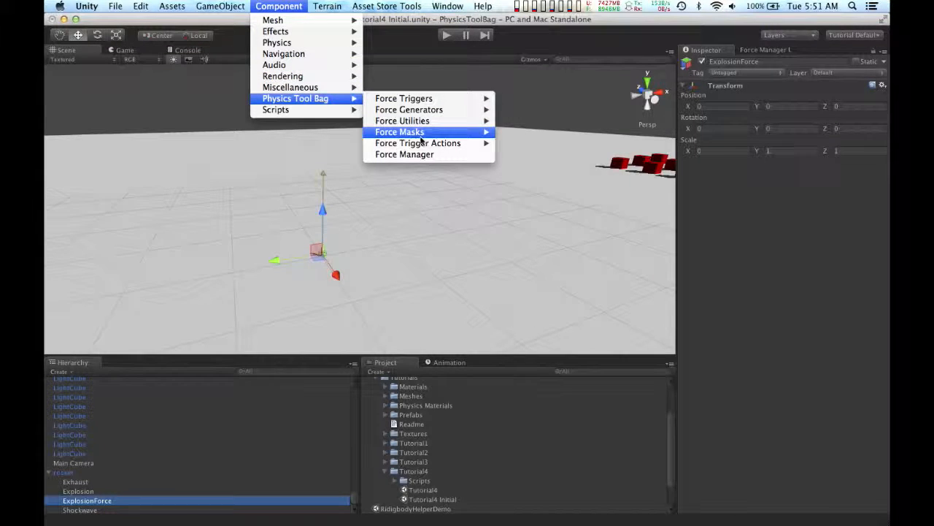
mouse_move(418, 143)
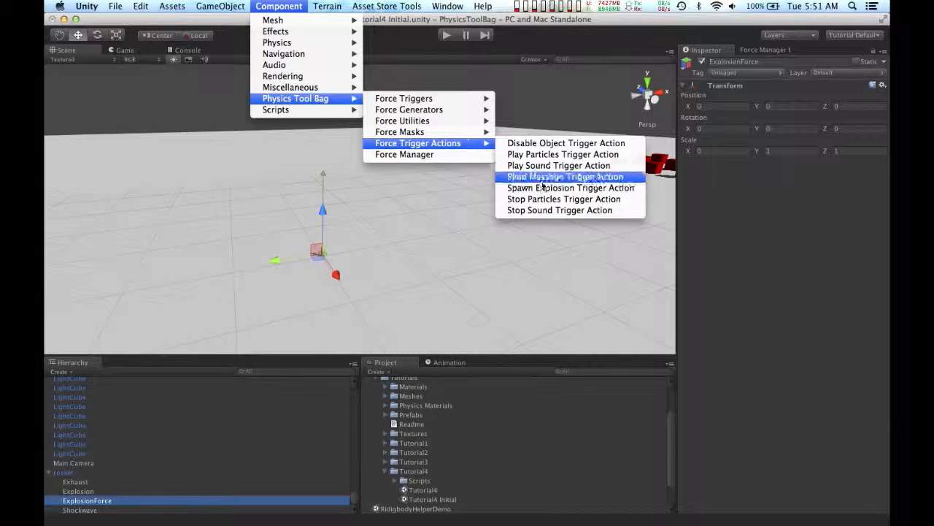
mouse_move(570, 187)
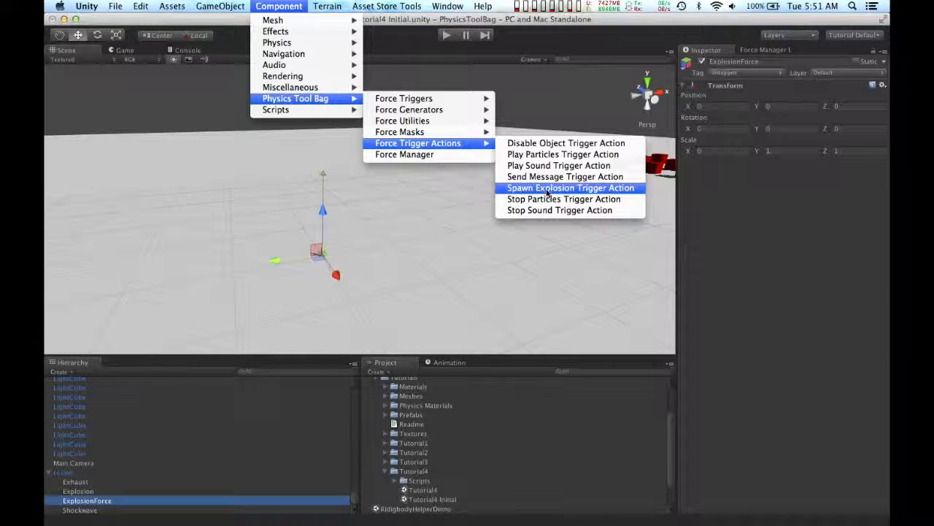
Add a Spawn Explosion Trigger Action with duration 0.2, start distance 7, end distance 25
left_click(571, 188)
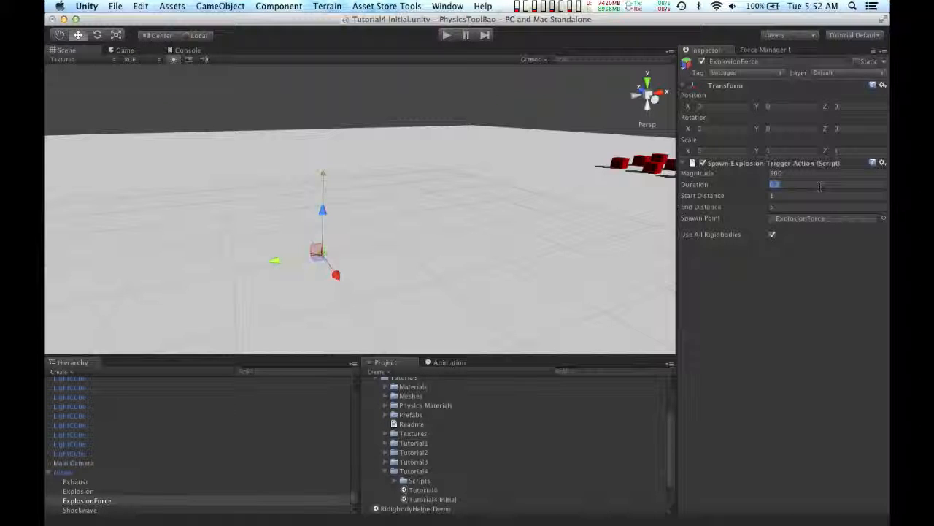
left_click(772, 195)
type("7")
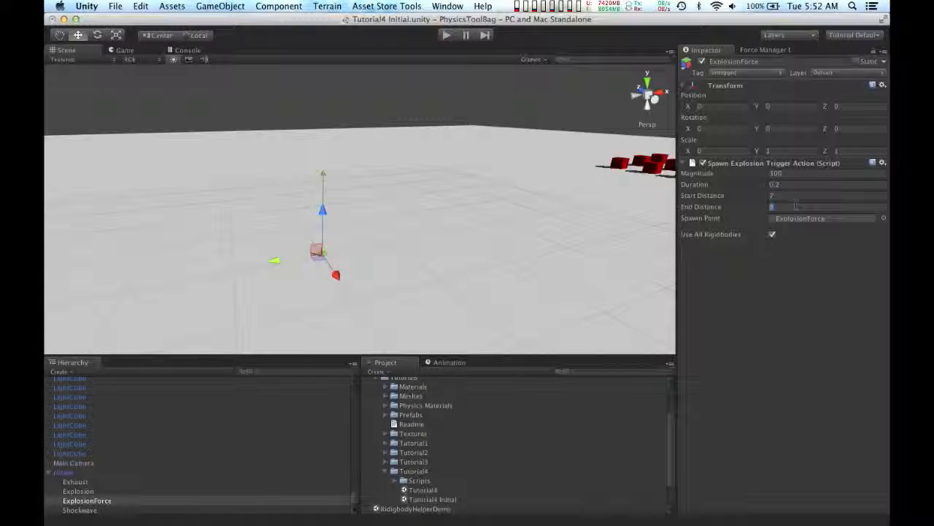
type("25")
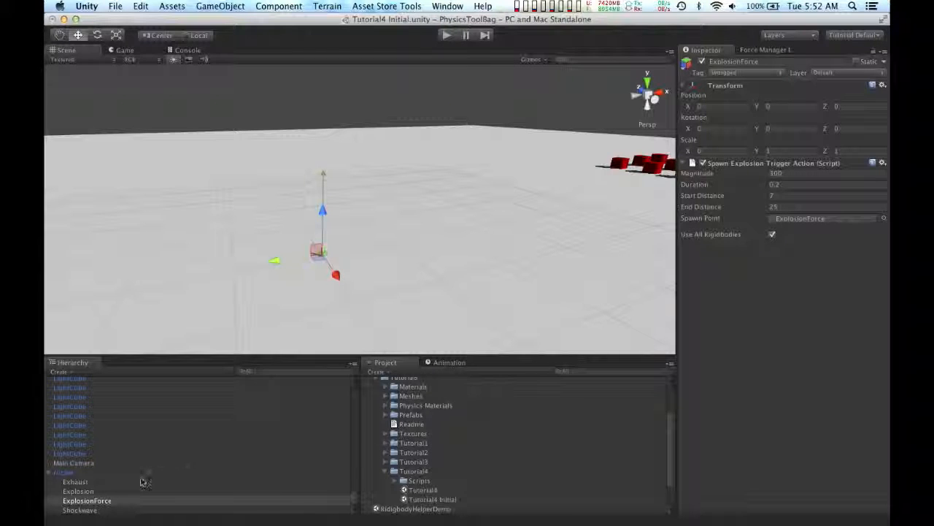
Select the rocket and assign ExplosionForce as the fourth Velocity Change Trigger action
left_click(62, 472)
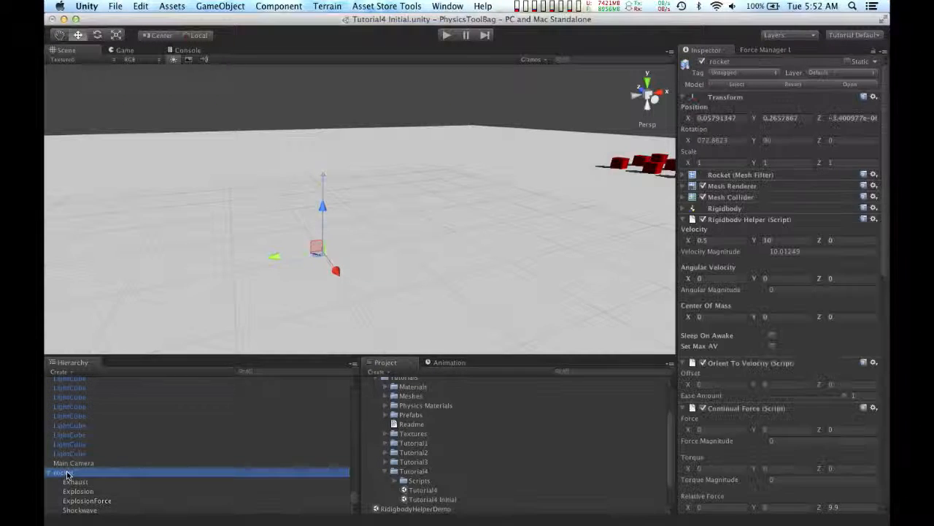
scroll("down", 3)
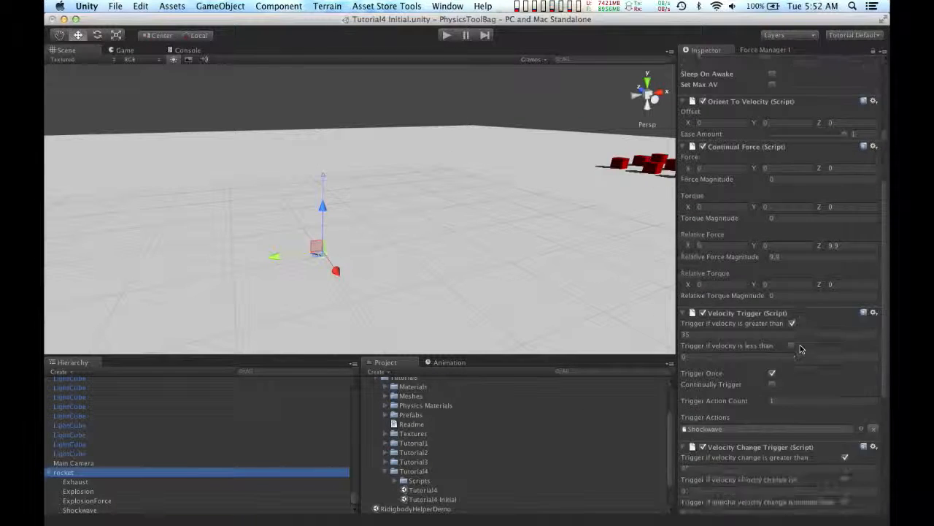
scroll("down", 3)
type("4")
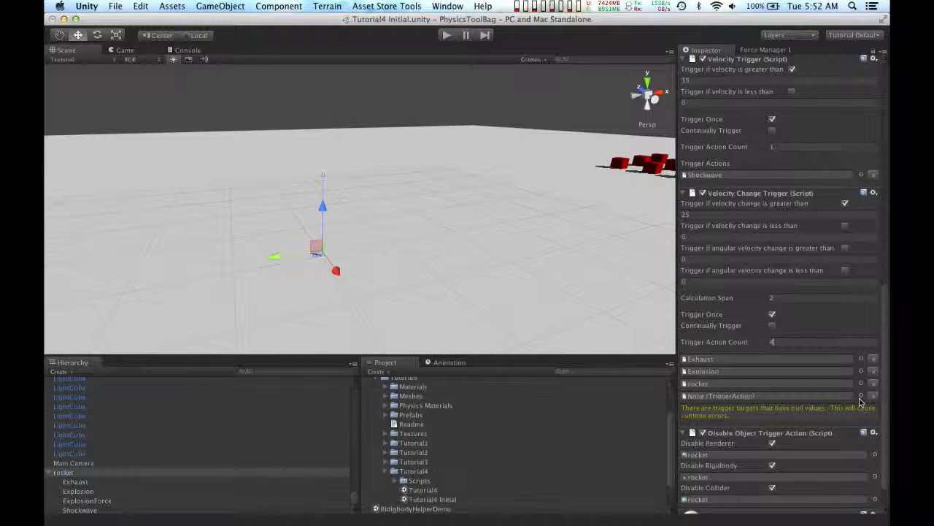
left_click(861, 396)
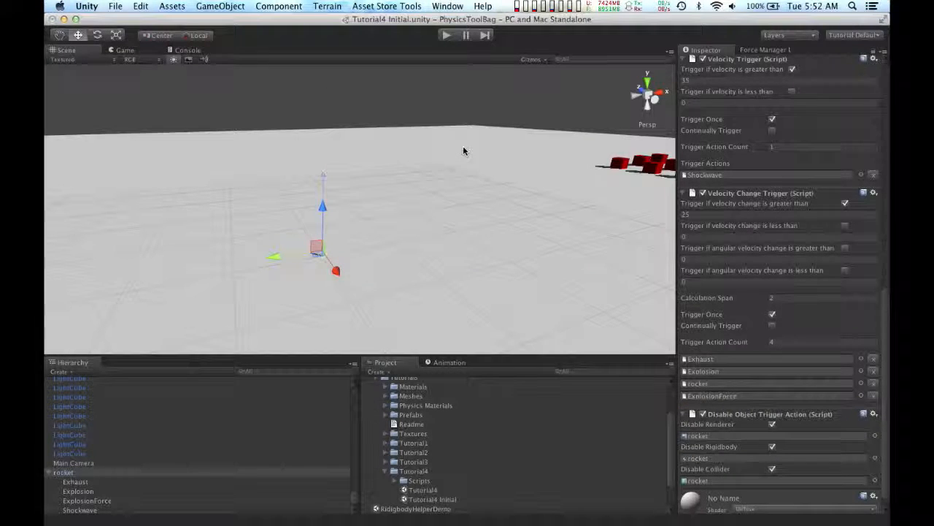
mouse_move(463, 137)
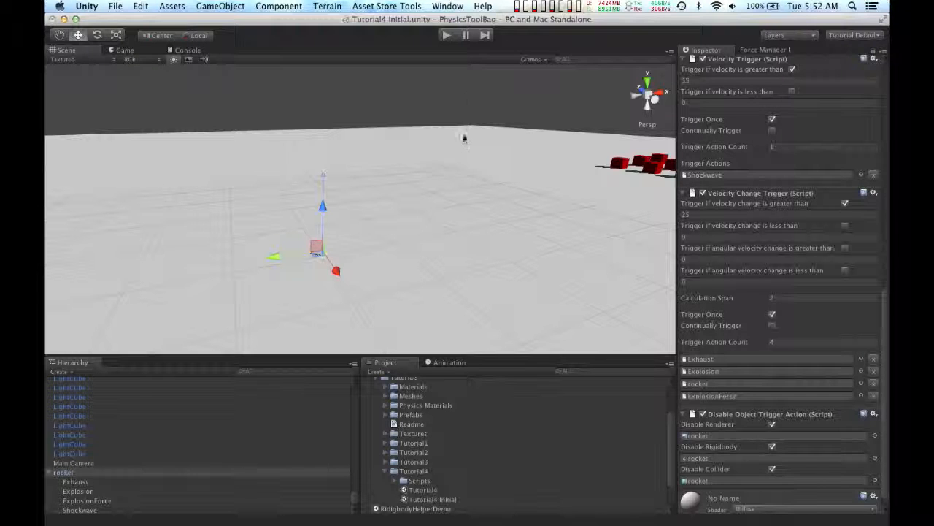
left_click(447, 35)
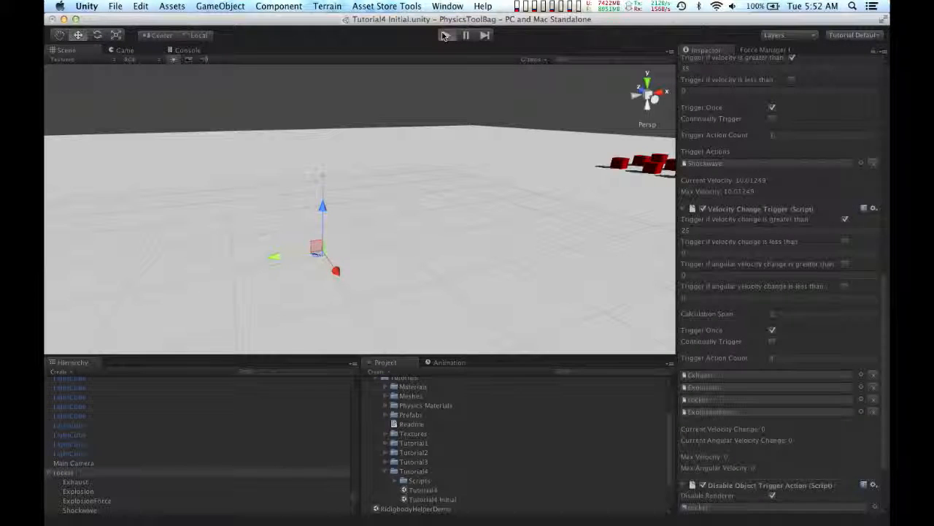
left_click(445, 35)
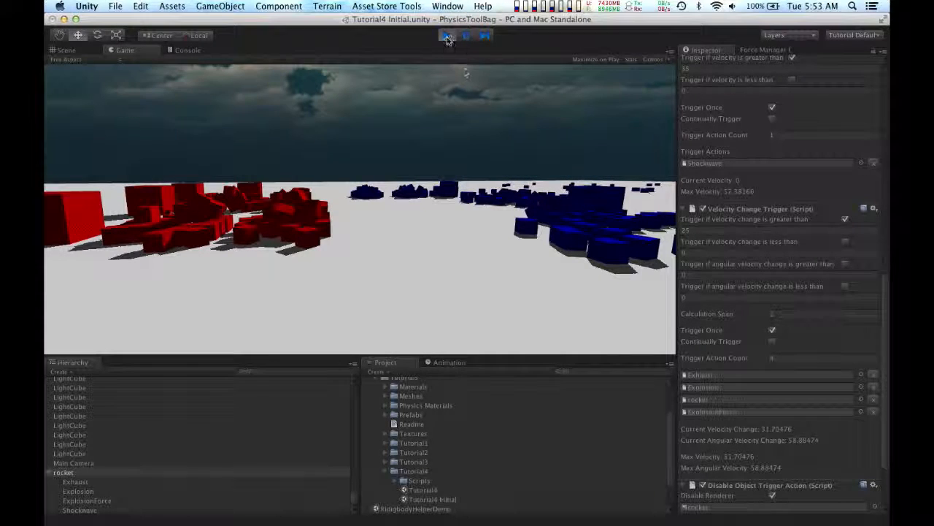
left_click(448, 35)
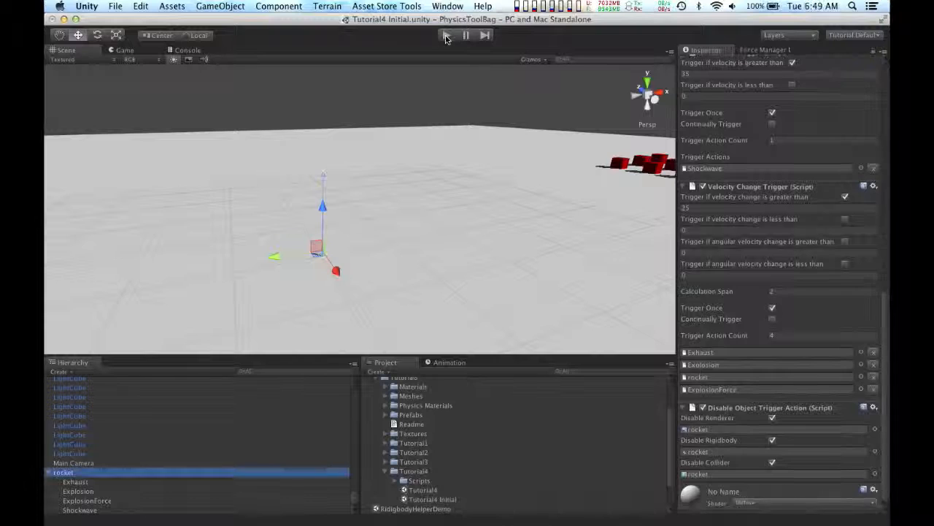